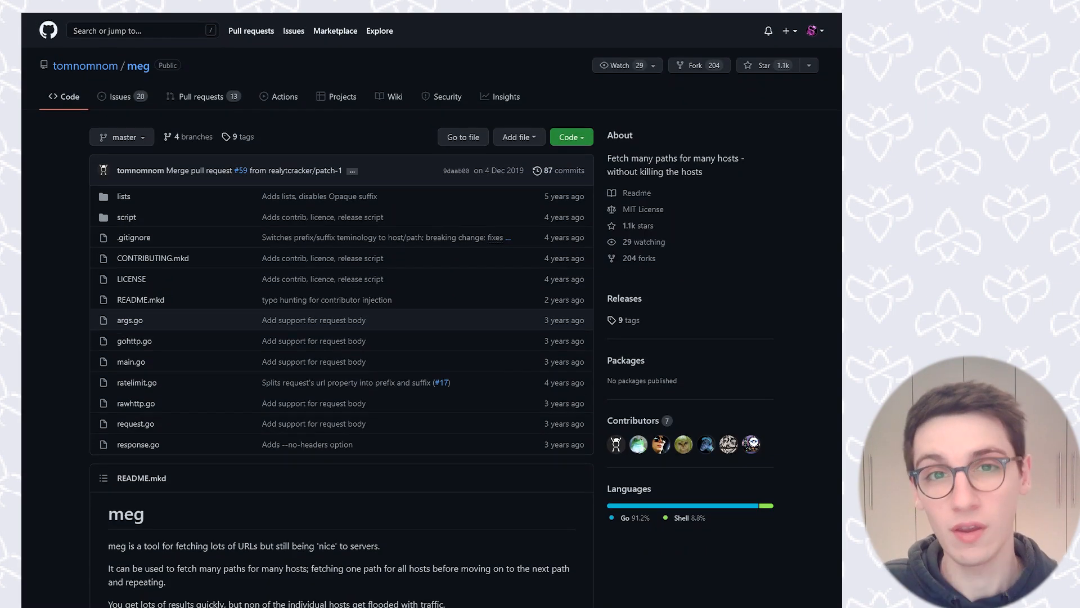
Step: Scroll down through the earlier terminal output before composing the meg command
{"action": "scroll", "scroll_direction": "down", "scroll_amount": 3}
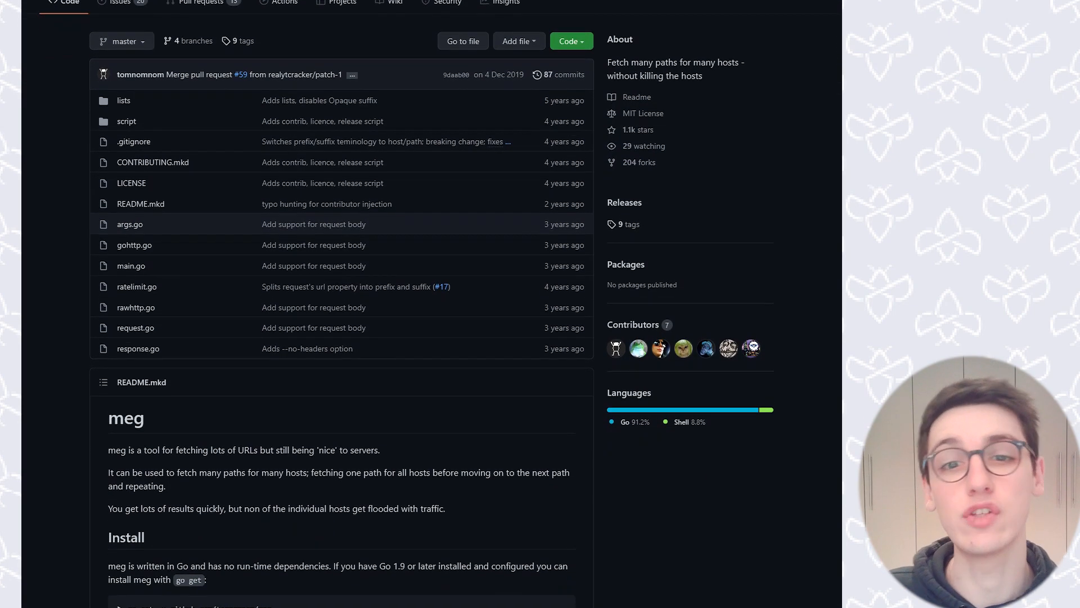
{"action": "scroll", "scroll_direction": "down", "scroll_amount": 3}
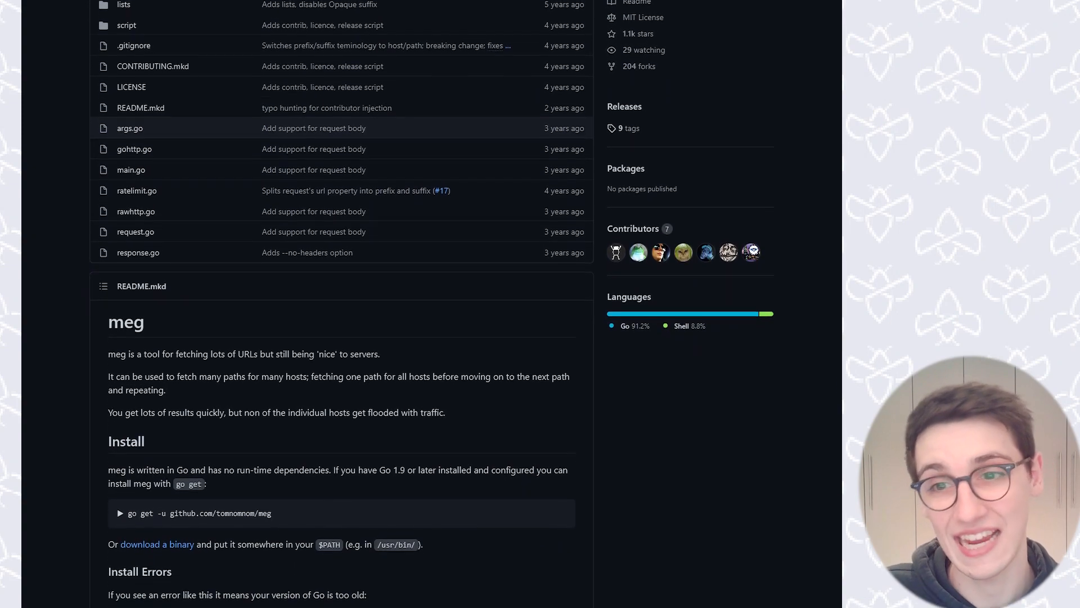
{"action": "scroll", "scroll_direction": "down", "scroll_amount": 3}
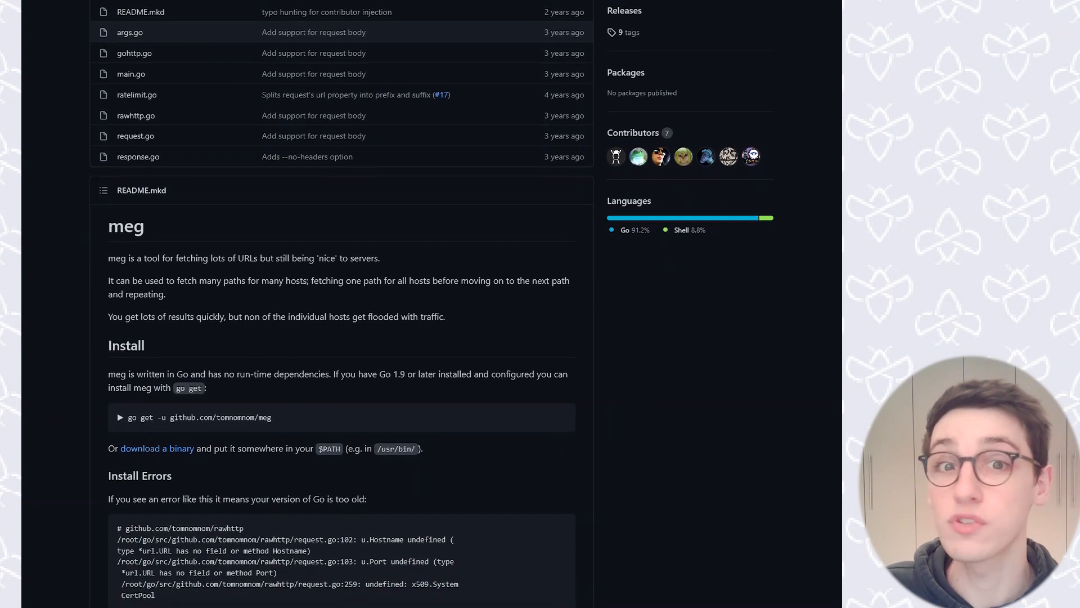
{"action": "scroll", "scroll_direction": "down", "scroll_amount": 3}
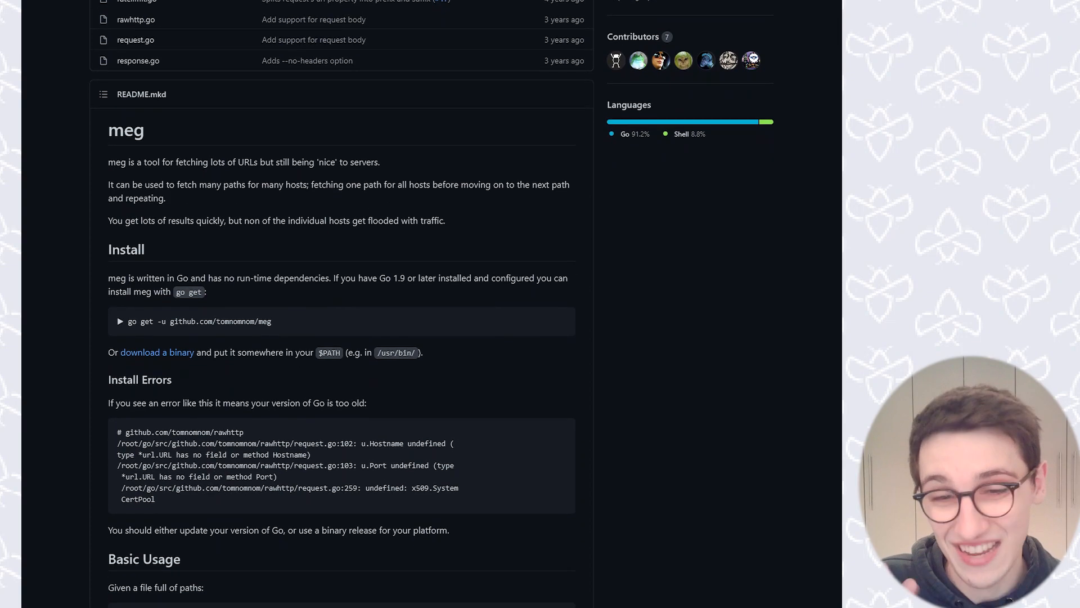
{"action": "scroll", "scroll_direction": "down", "scroll_amount": 3}
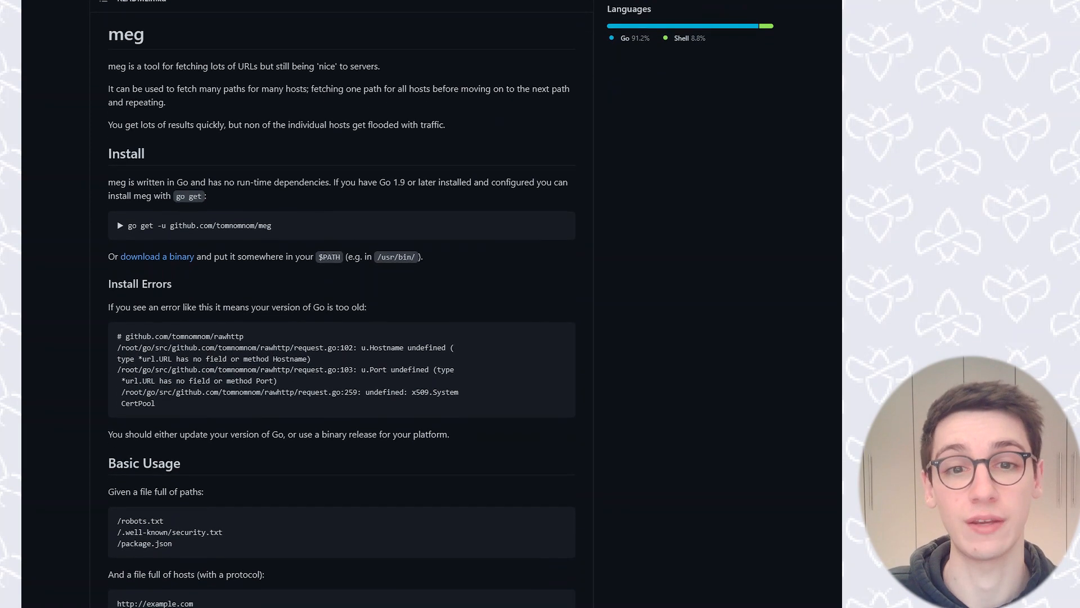
{"action": "scroll", "scroll_direction": "down", "scroll_amount": 3}
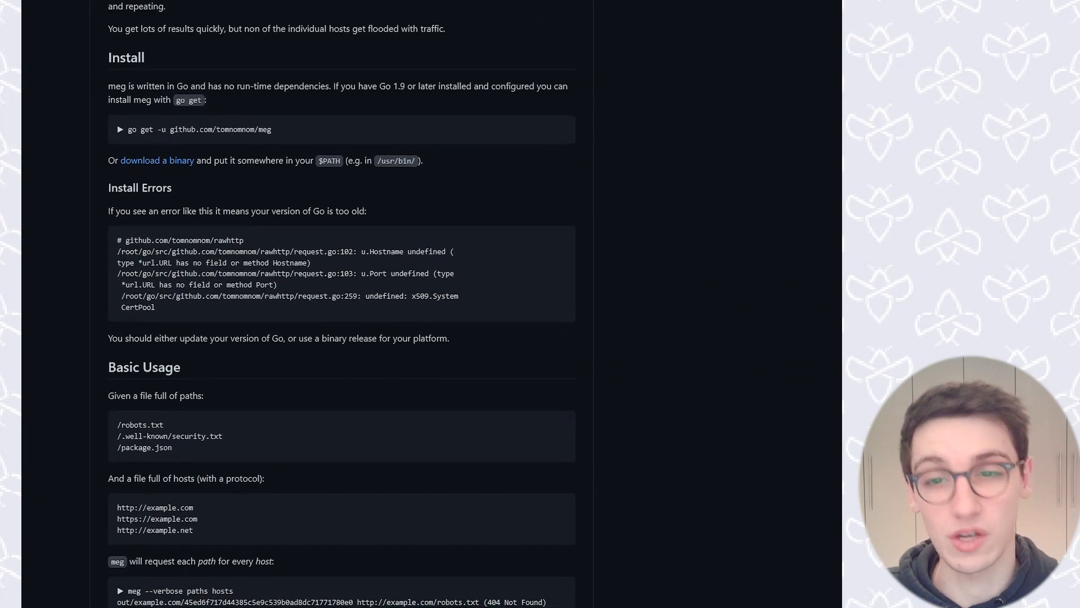
{"action": "scroll", "scroll_direction": "down", "scroll_amount": 3}
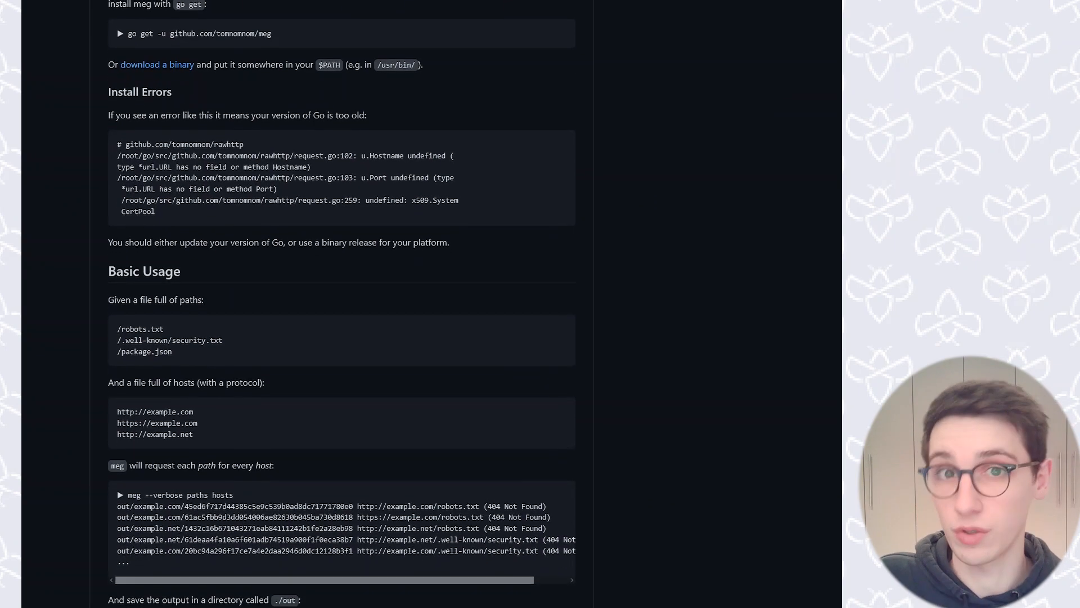
{"action": "scroll", "scroll_direction": "down", "scroll_amount": 3}
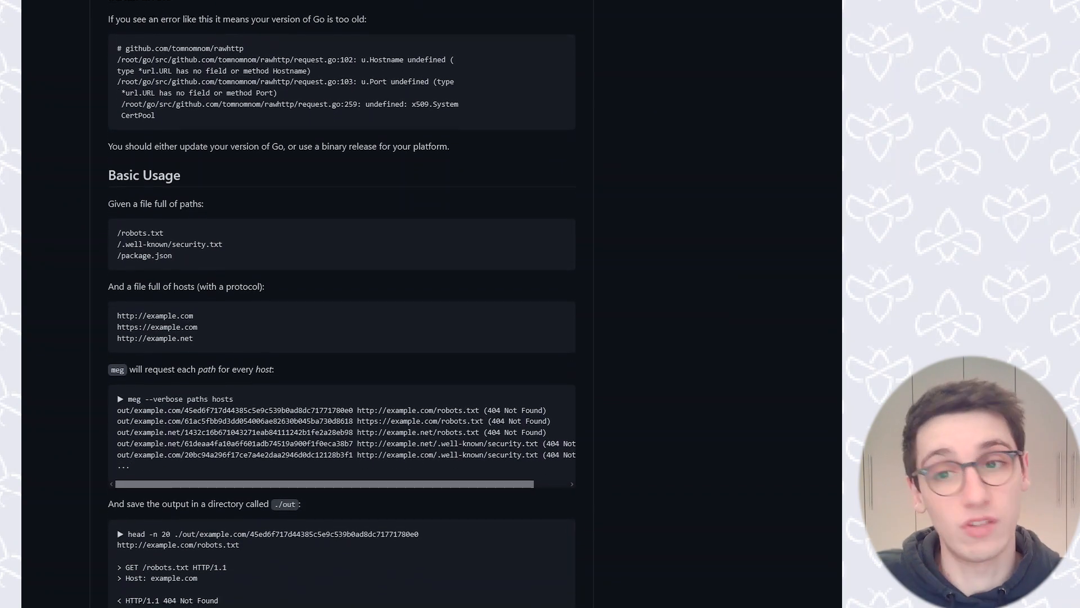
{"action": "scroll", "scroll_direction": "down", "scroll_amount": 3}
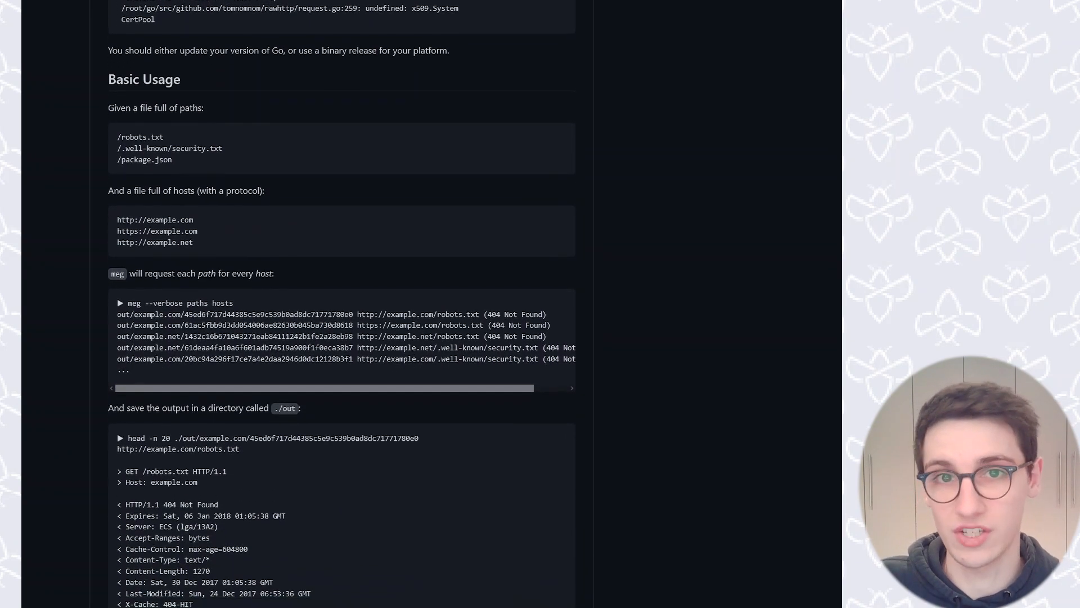
{"action": "scroll", "scroll_direction": "down", "scroll_amount": 3}
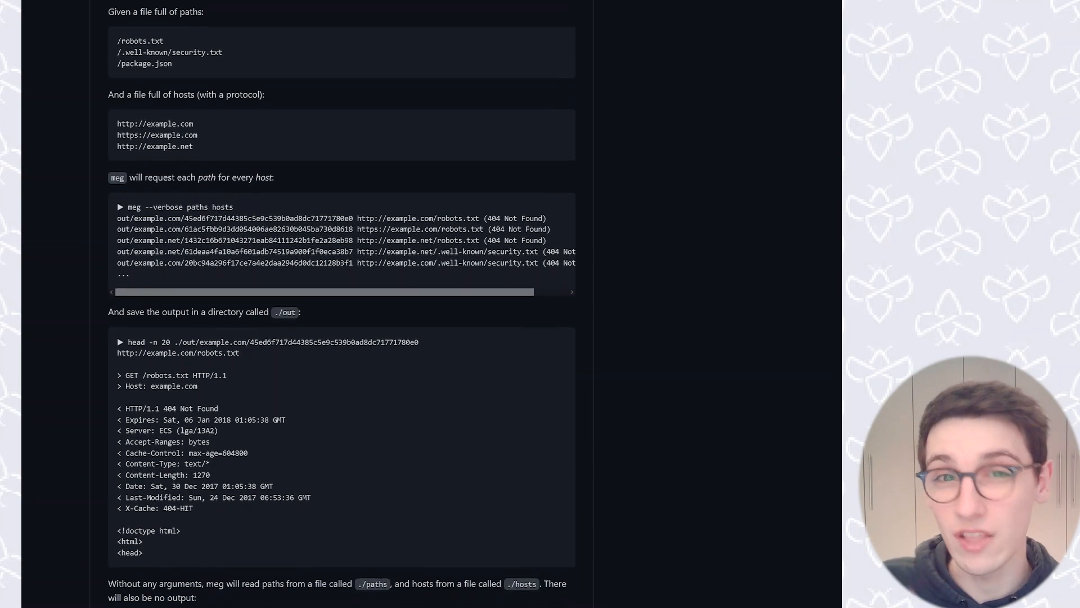
{"action": "scroll", "scroll_direction": "down", "scroll_amount": 3}
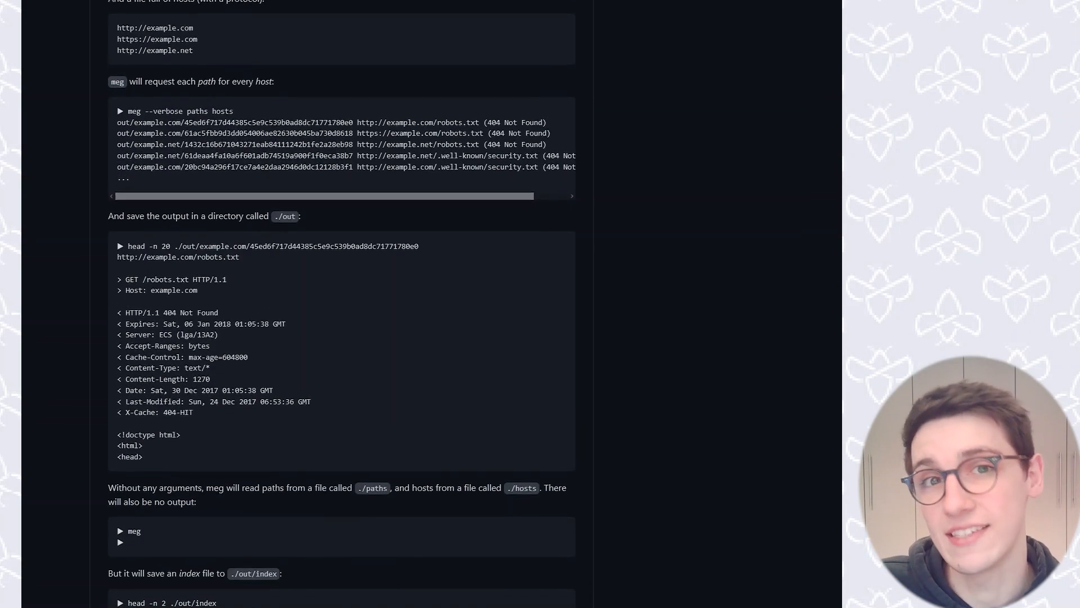
{"action": "scroll", "scroll_direction": "down", "scroll_amount": 3}
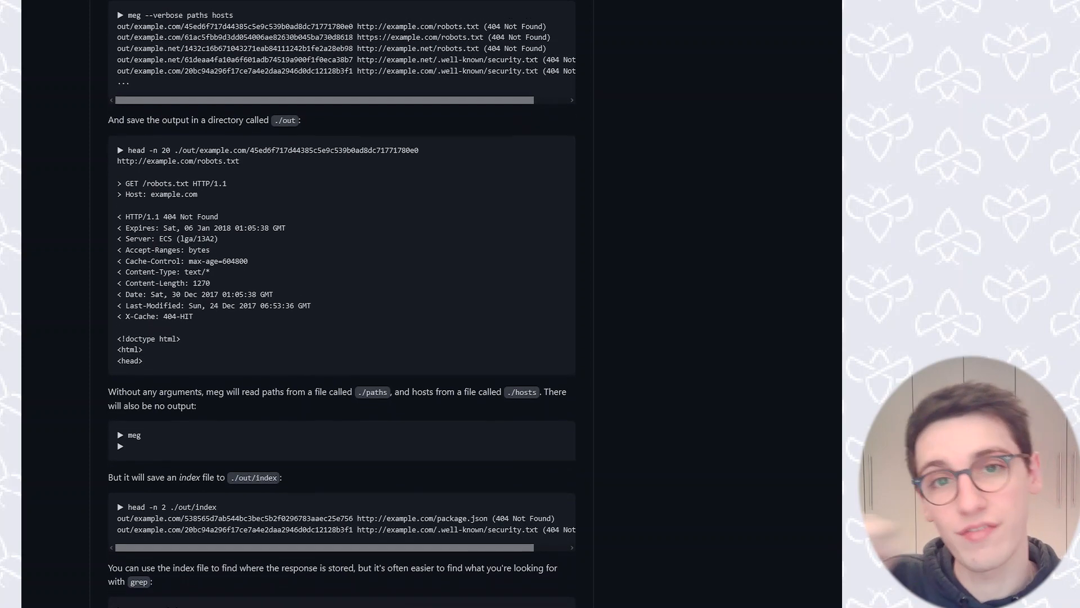
{"action": "scroll", "scroll_direction": "down", "scroll_amount": 3}
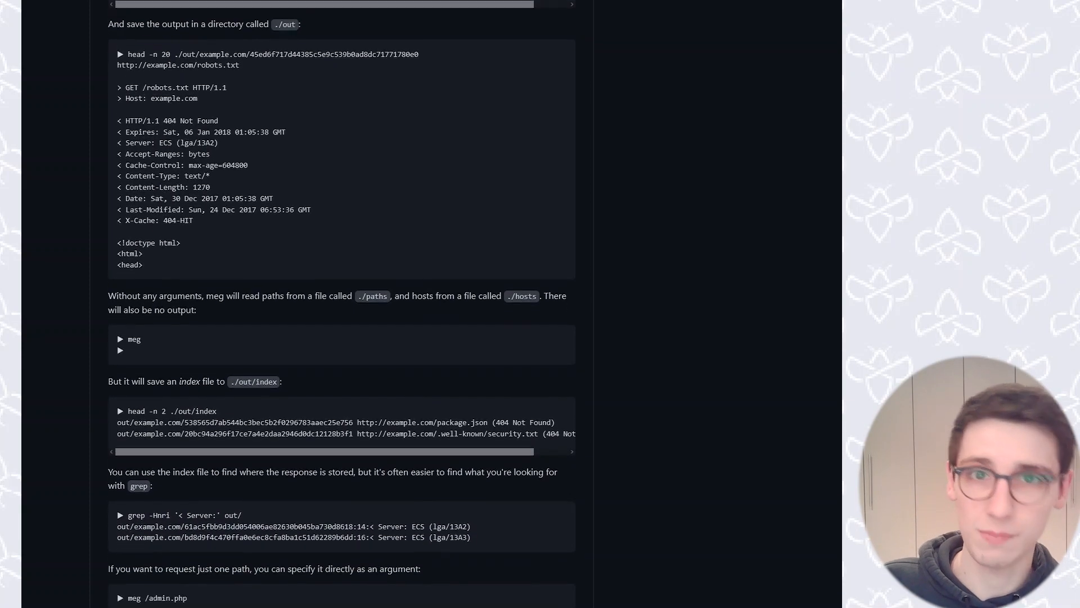
{"action": "scroll", "scroll_direction": "down", "scroll_amount": 3}
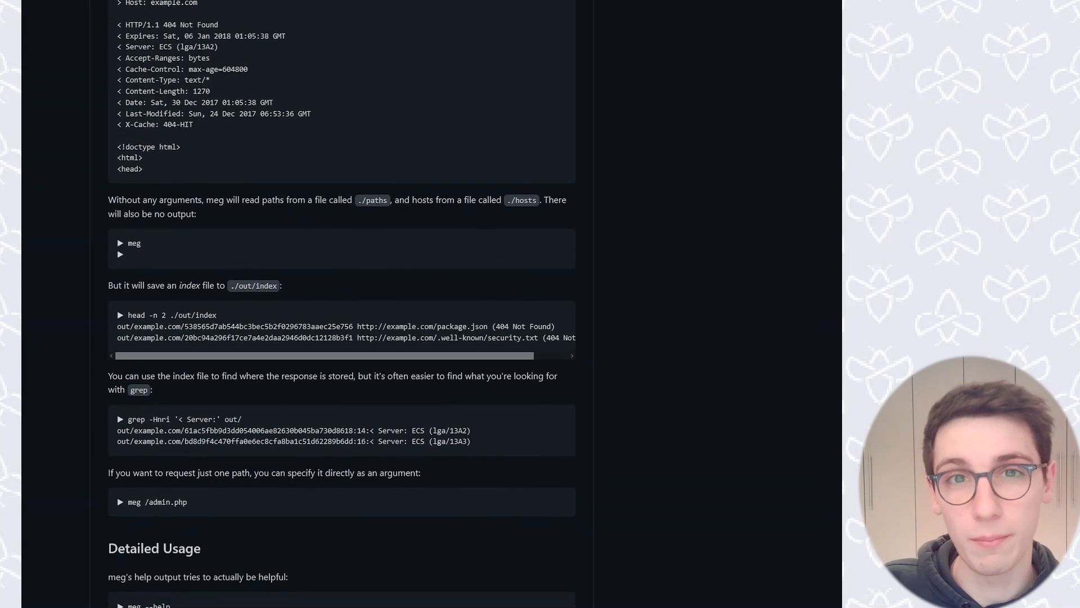
{"action": "scroll", "scroll_direction": "down", "scroll_amount": 3}
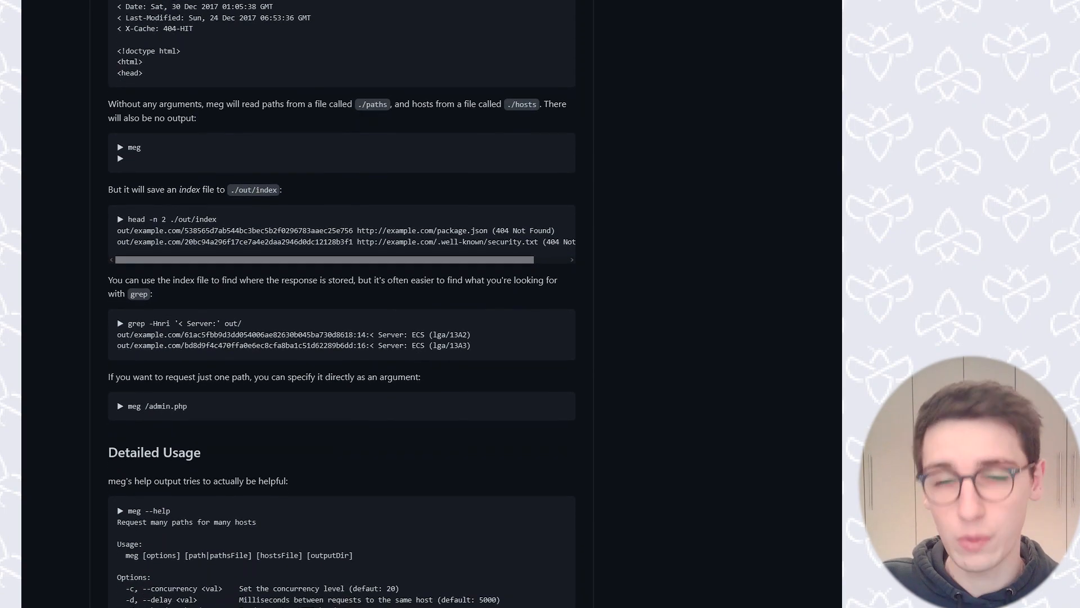
{"action": "scroll", "scroll_direction": "down", "scroll_amount": 3}
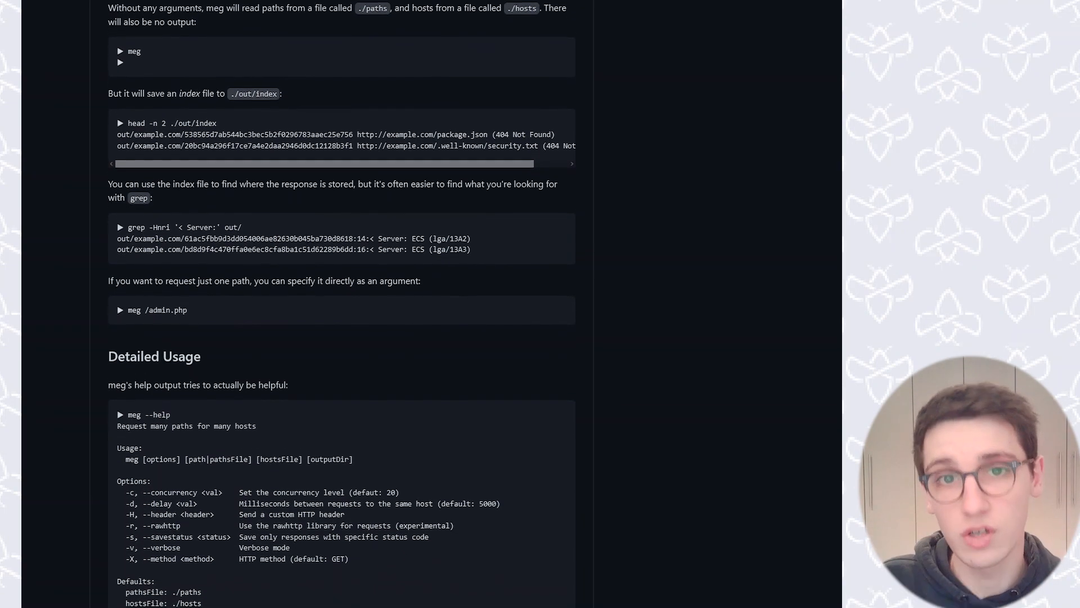
{"action": "scroll", "scroll_direction": "down", "scroll_amount": 3}
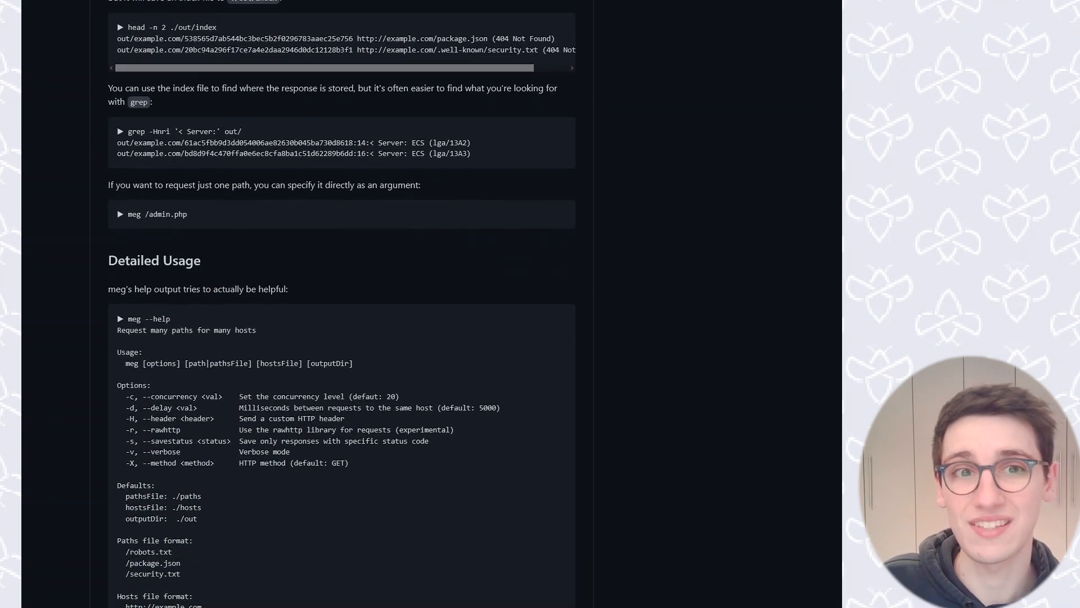
{"action": "scroll", "scroll_direction": "down", "scroll_amount": 3}
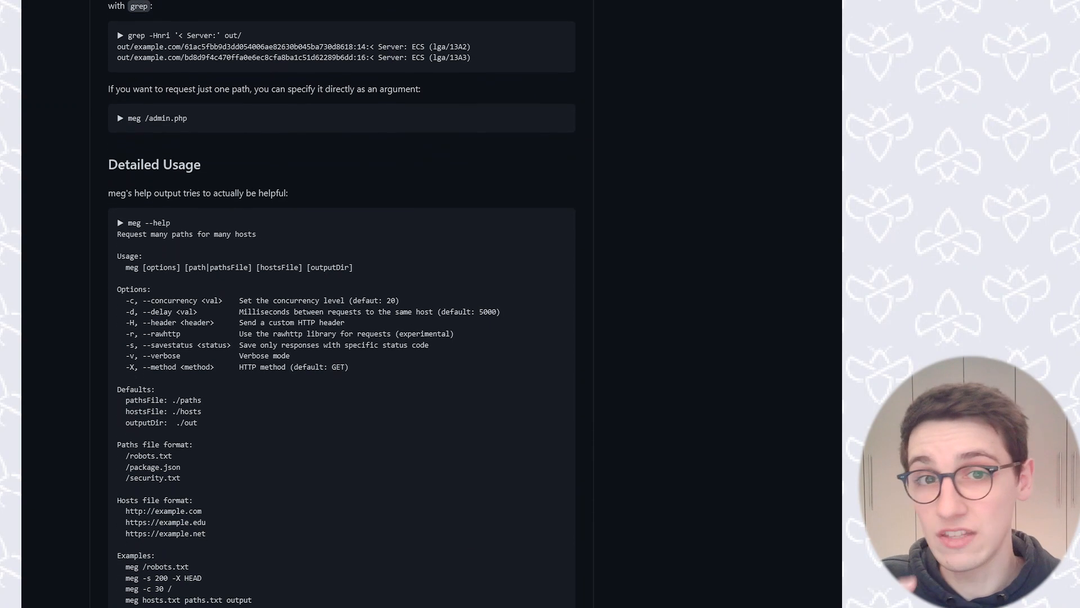
{"action": "scroll", "scroll_direction": "down", "scroll_amount": 3}
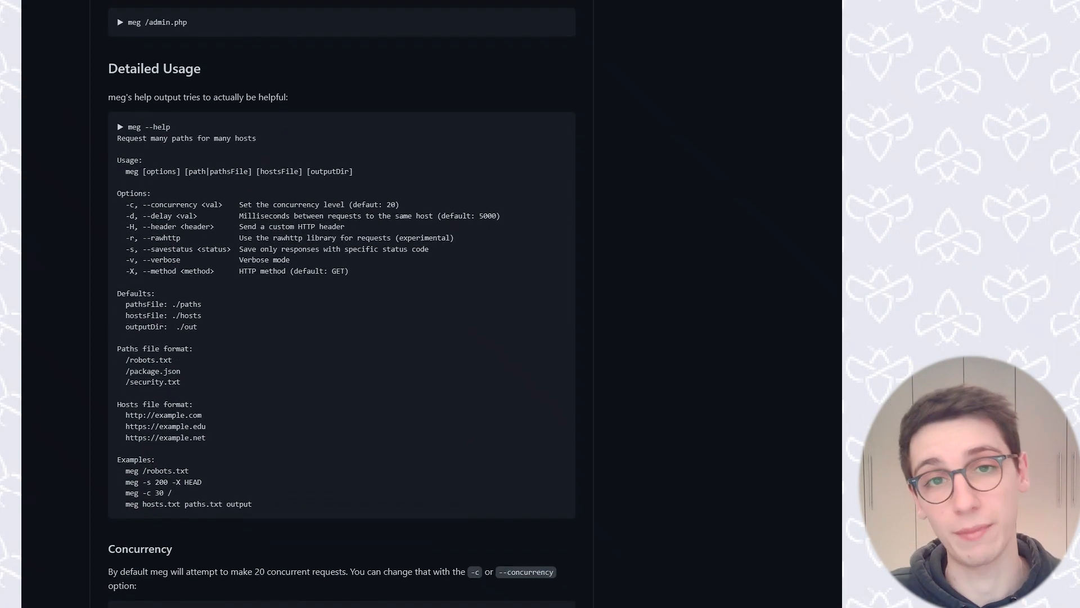
{"action": "scroll", "scroll_direction": "down", "scroll_amount": 3}
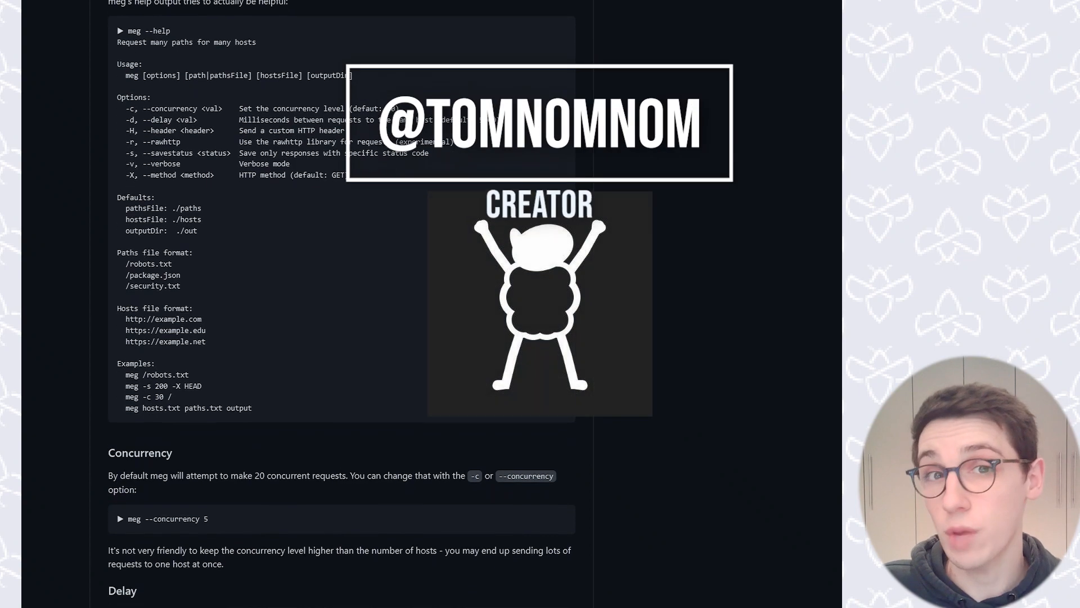
{"action": "scroll", "scroll_direction": "down", "scroll_amount": 3}
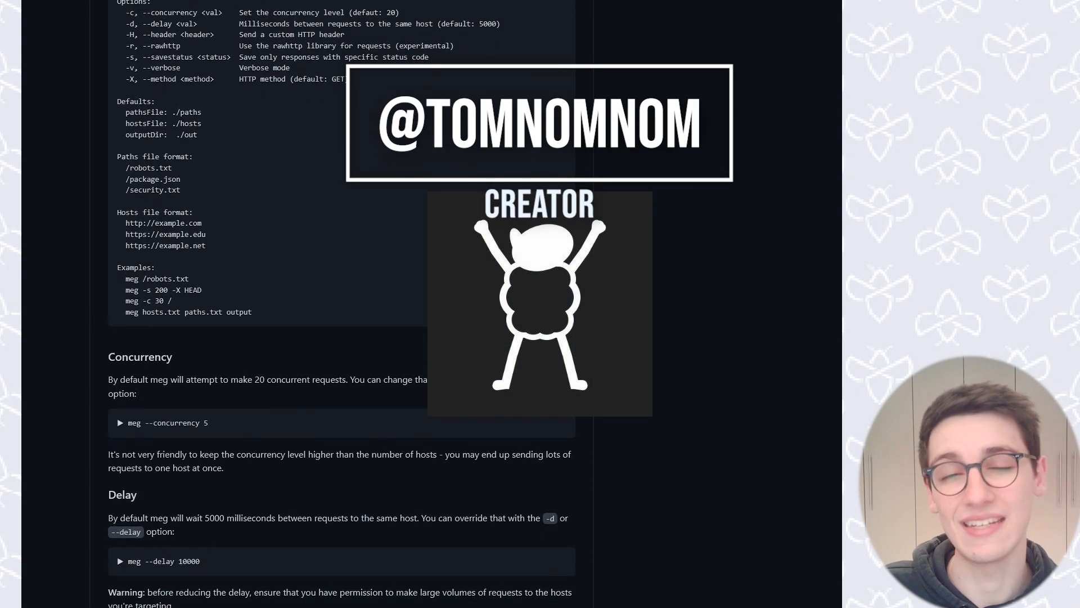
{"action": "scroll", "scroll_direction": "down", "scroll_amount": 3}
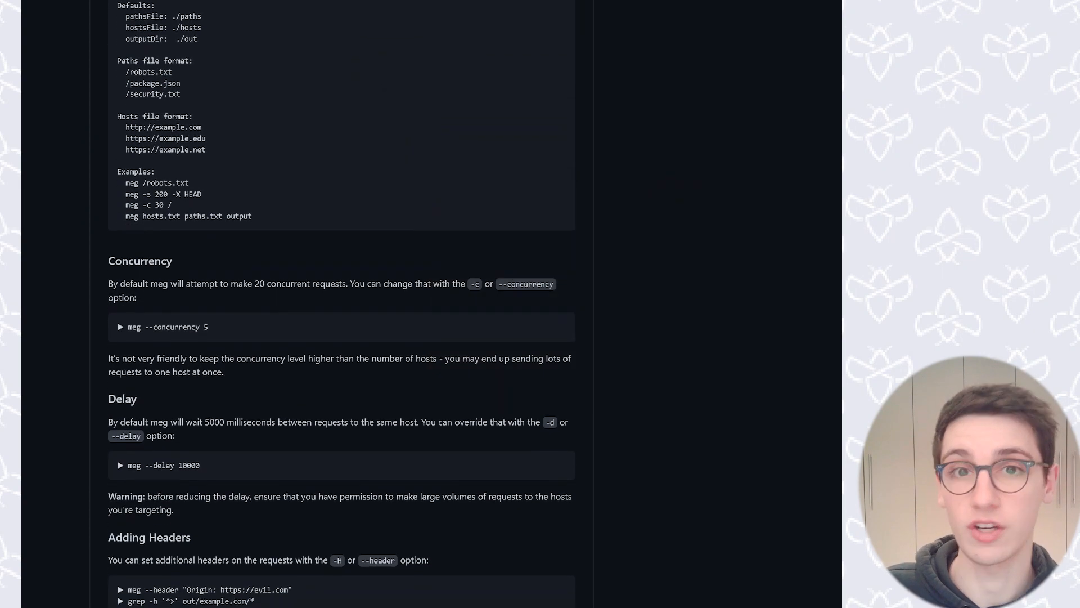
{"action": "scroll", "scroll_direction": "down", "scroll_amount": 3}
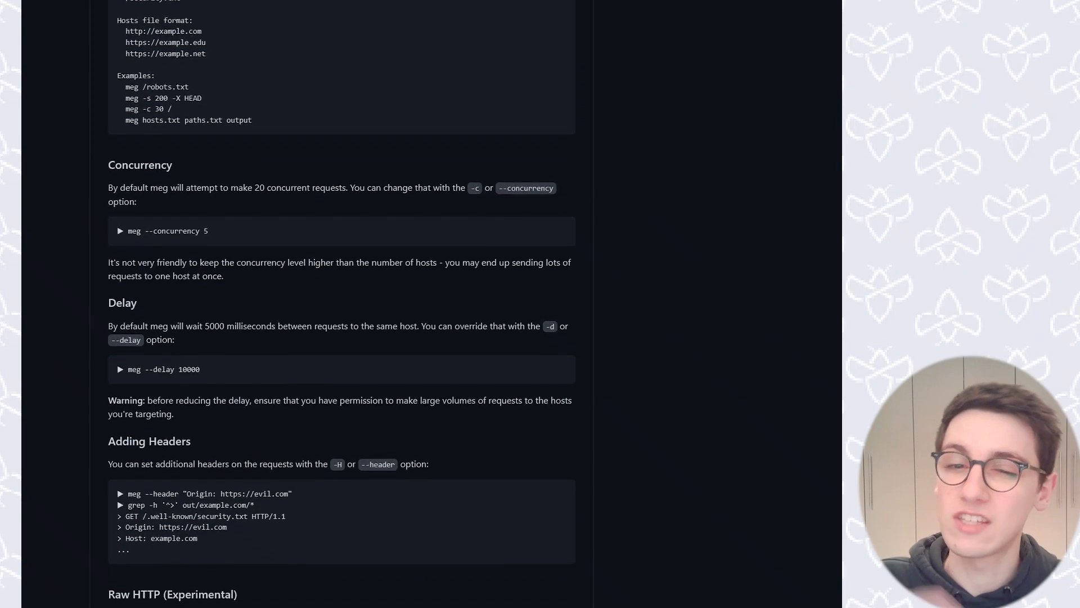
{"action": "scroll", "scroll_direction": "down", "scroll_amount": 3}
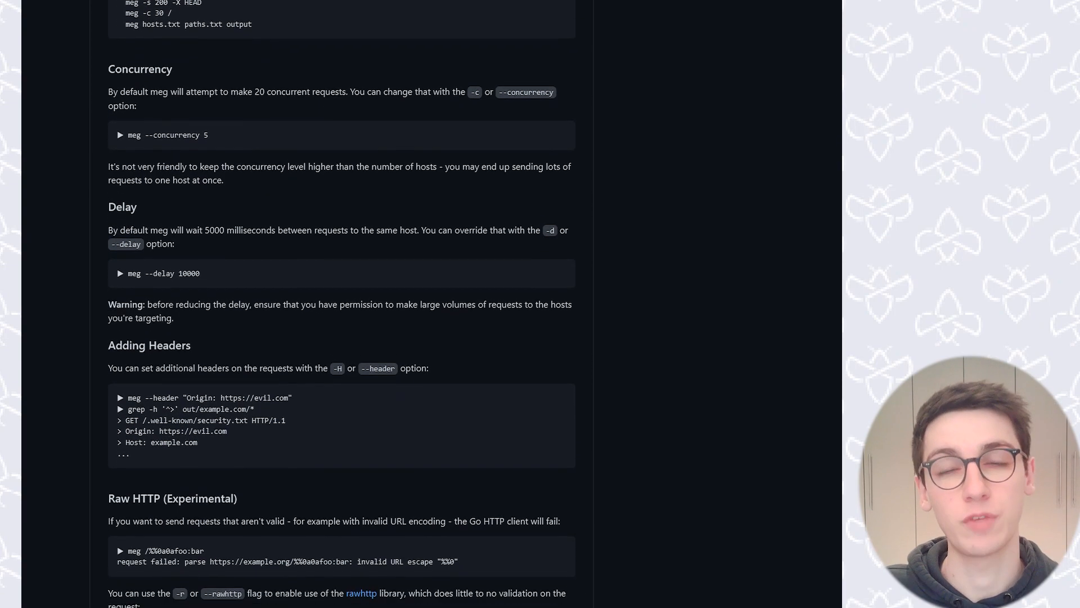
{"action": "scroll", "scroll_direction": "down", "scroll_amount": 3}
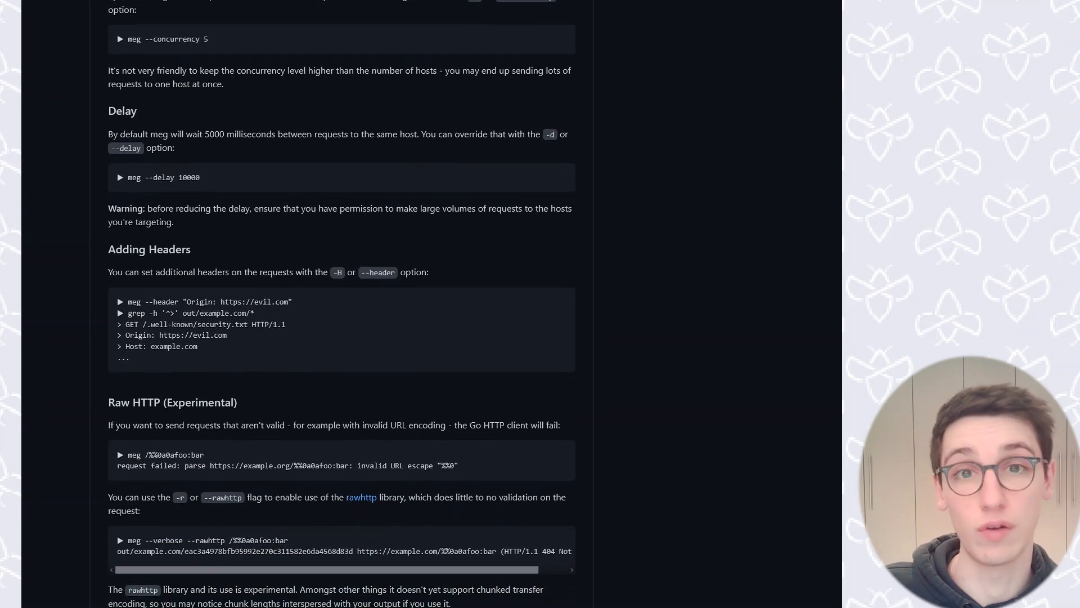
{"action": "scroll", "scroll_direction": "down", "scroll_amount": 3}
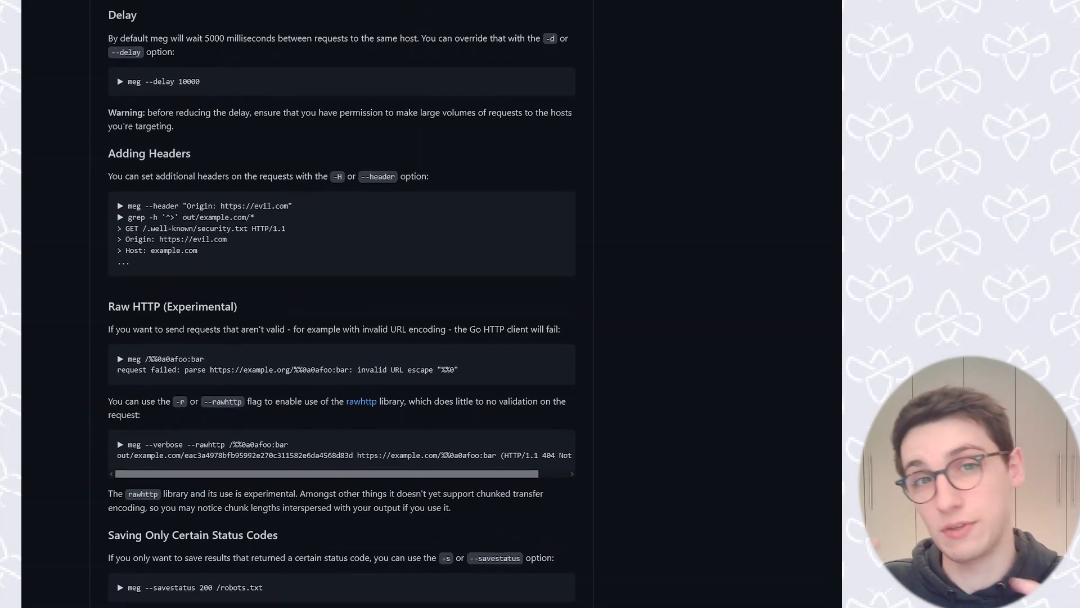
{"action": "scroll", "scroll_direction": "down", "scroll_amount": 3}
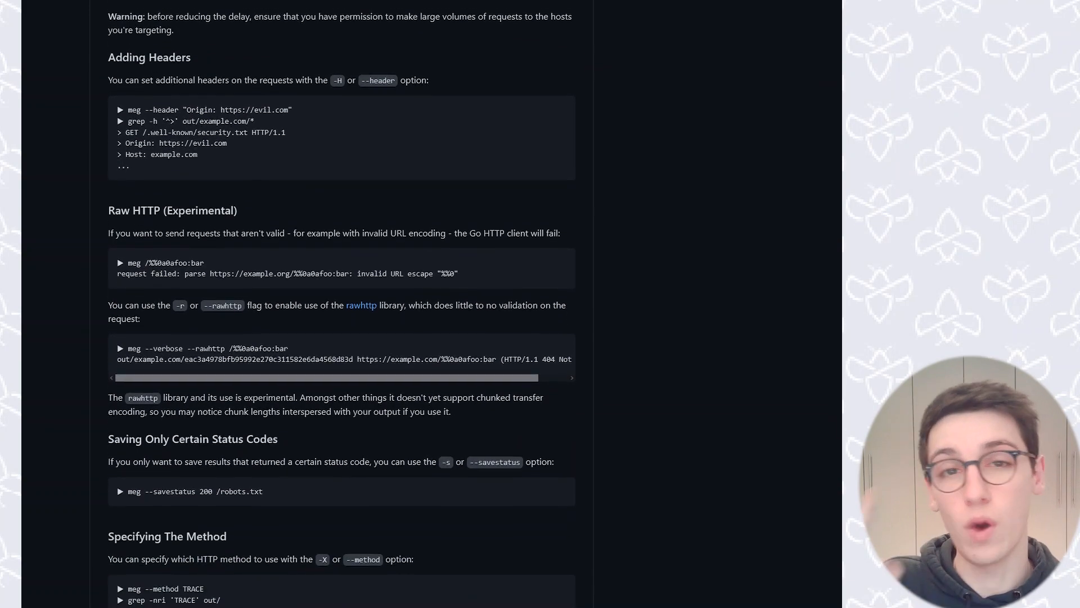
{"action": "scroll", "scroll_direction": "down", "scroll_amount": 3}
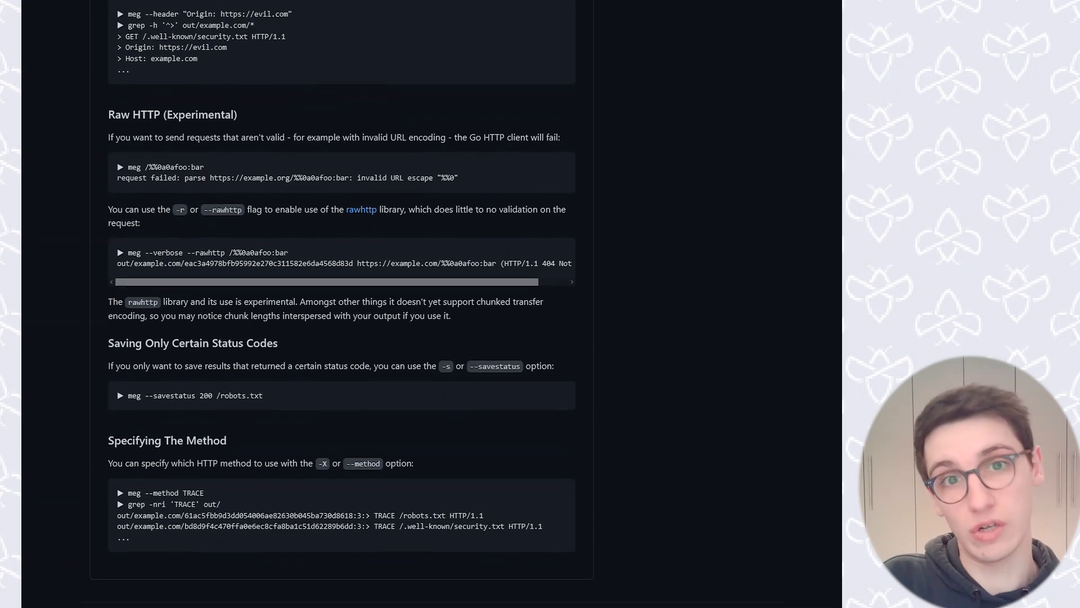
{"action": "scroll", "scroll_direction": "down", "scroll_amount": 3}
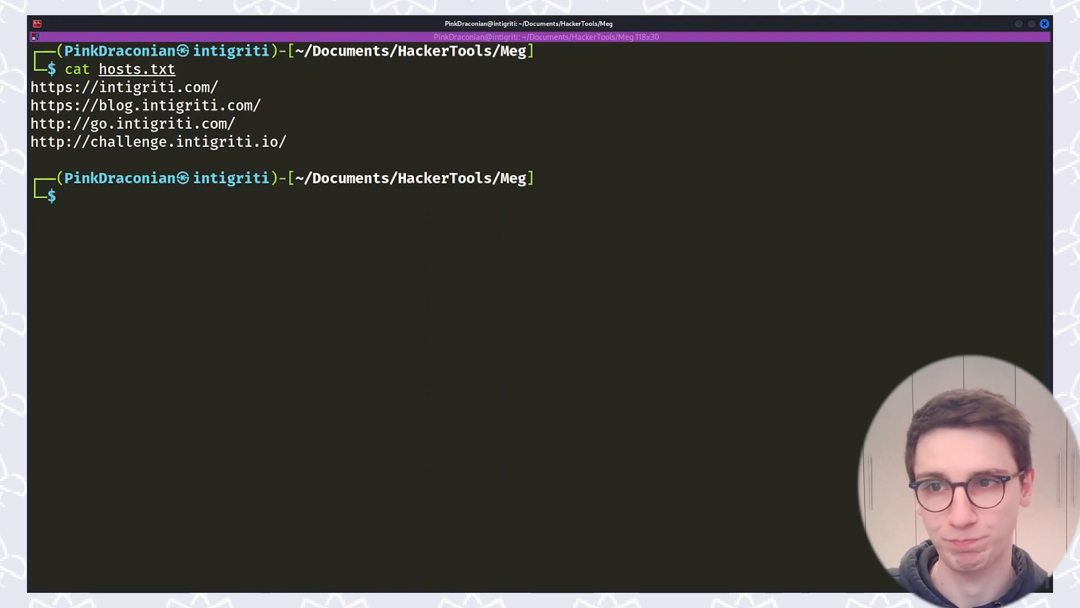
Step: Compose /opt/meg/meg --verbose with the /usr/share/dirb/wordlists/small.txt wordlist, not yet run
{"action": "type", "text": "/o"}
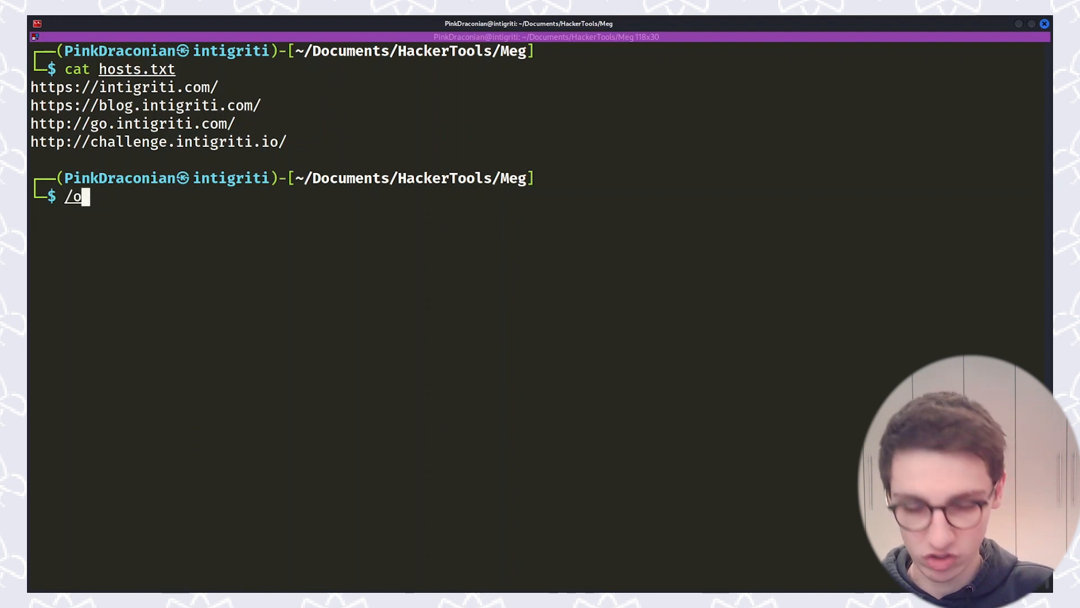
{"action": "type", "text": "pt/meg/"}
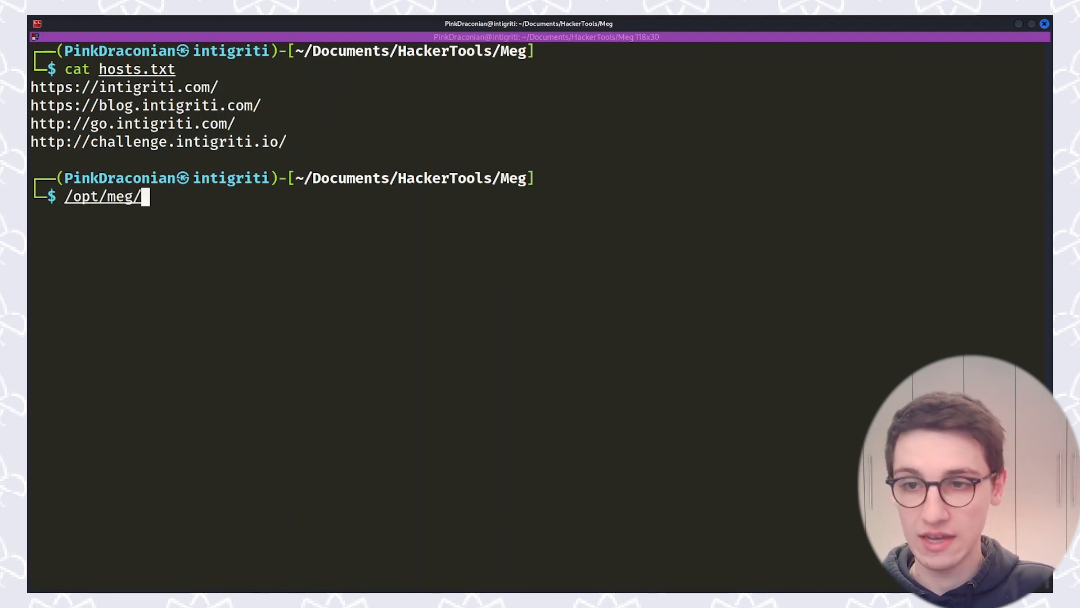
{"action": "type", "text": "meg --verbose"}
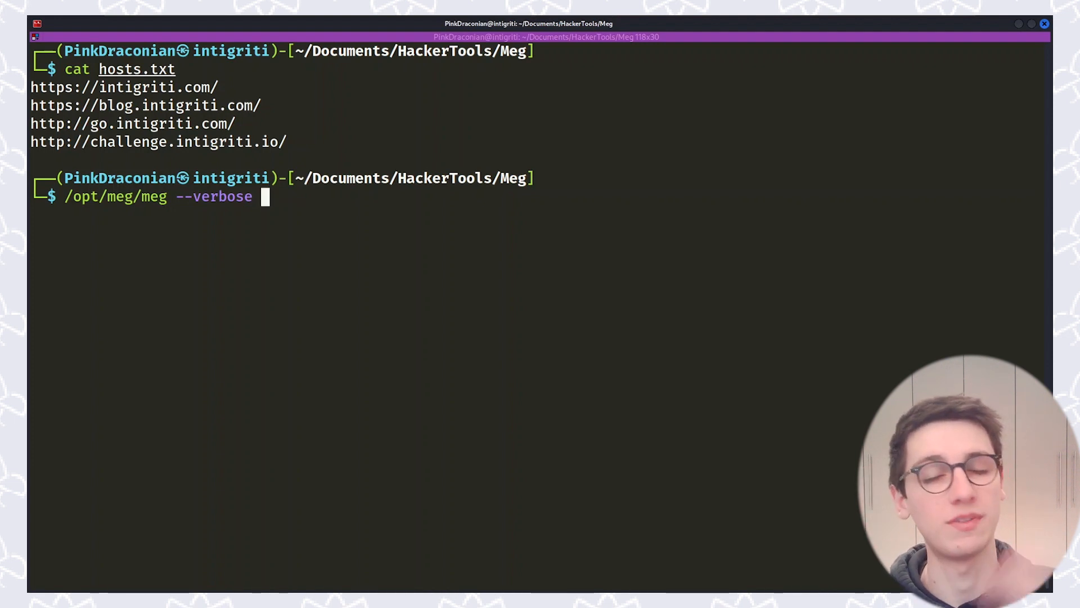
{"action": "type", "text": "/us"}
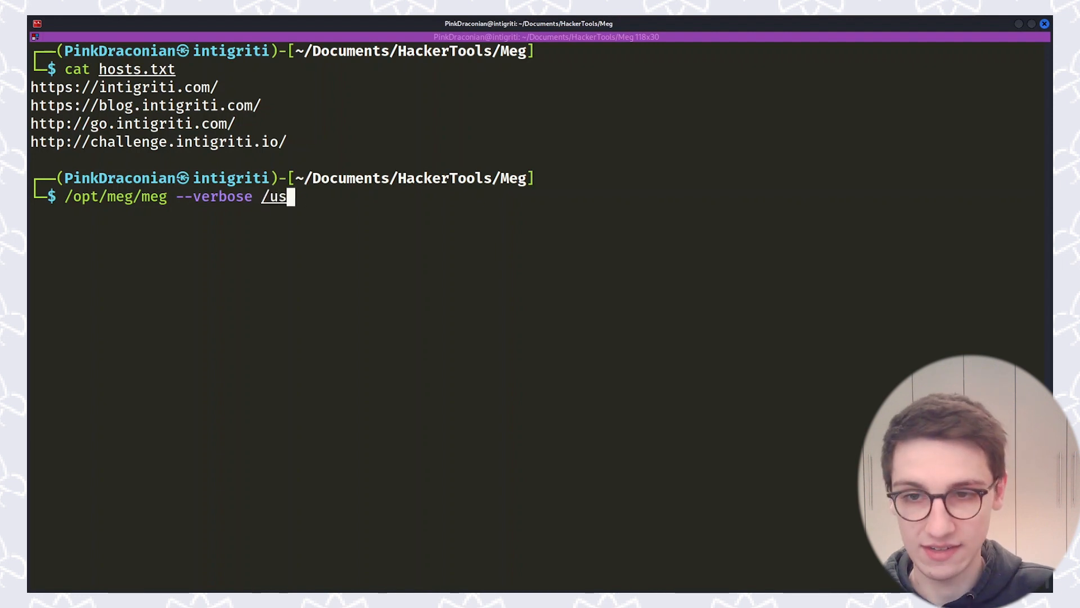
{"action": "type", "text": "r/share/dirb/wordlists/"}
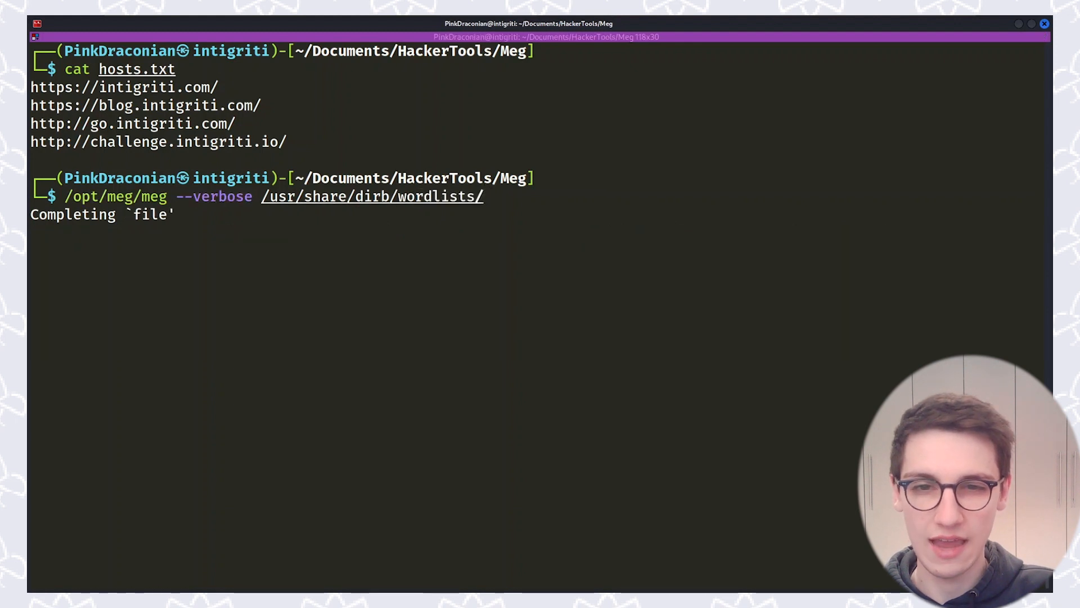
{"action": "type", "text": "small.txt"}
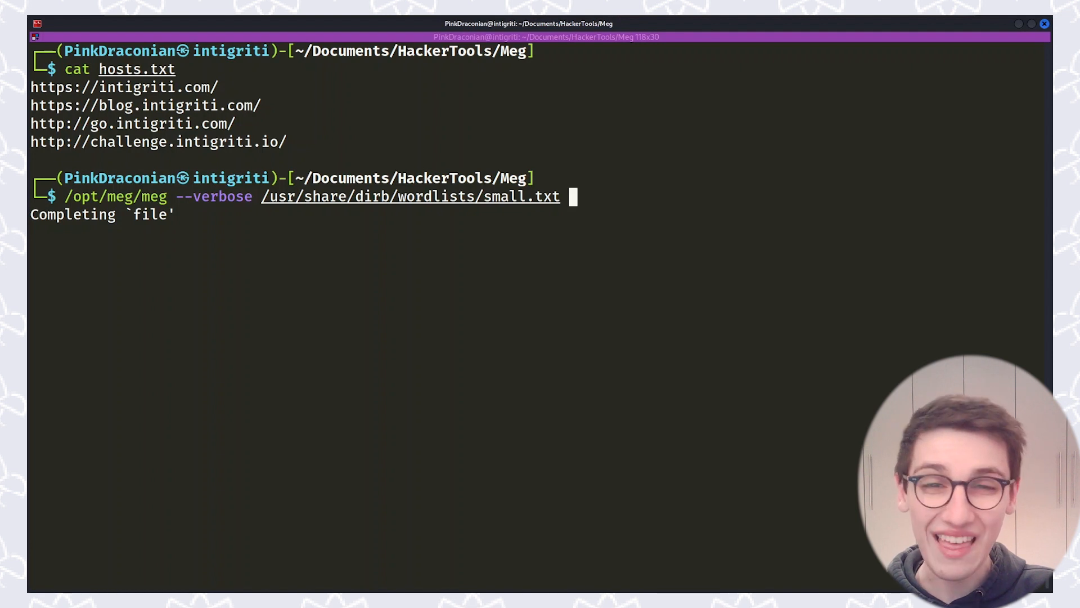
Step: Add hosts.txt, run meg so saved paths with 301/302/308/404 statuses stream, highlight challenge.intigriti.io/03, then stop it with Ctrl+C
{"action": "type", "text": "host"}
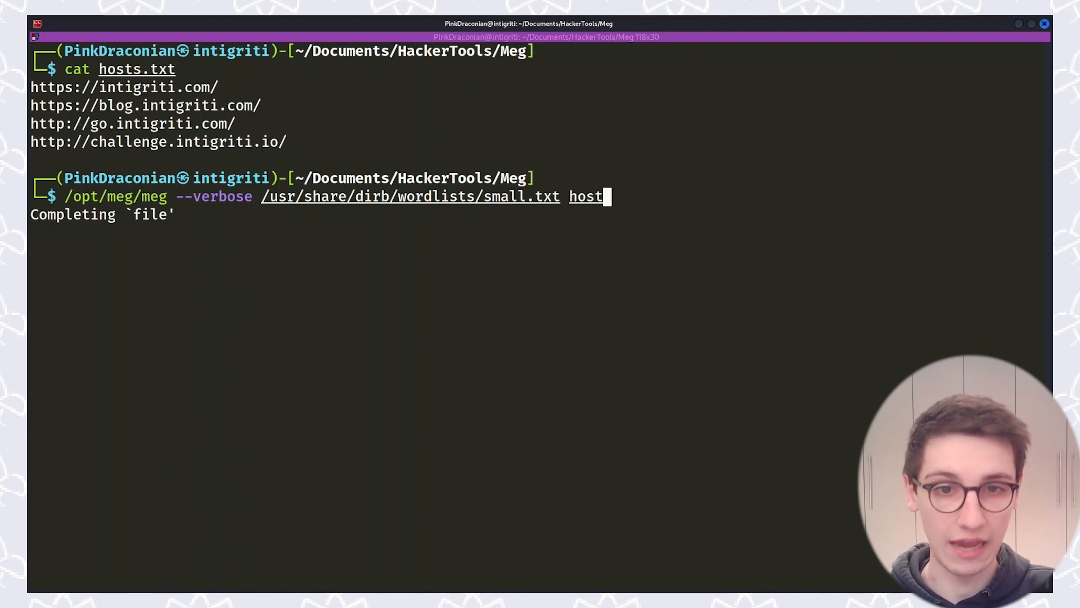
{"action": "key", "text": "Tab"}
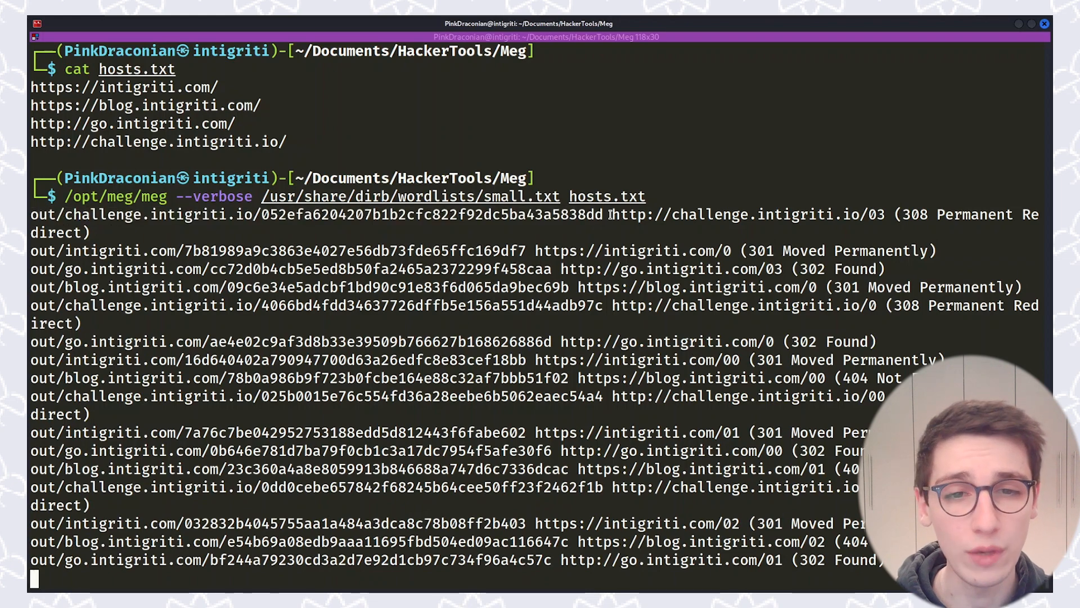
{"action": "double_click", "coordinate": [747, 214]}
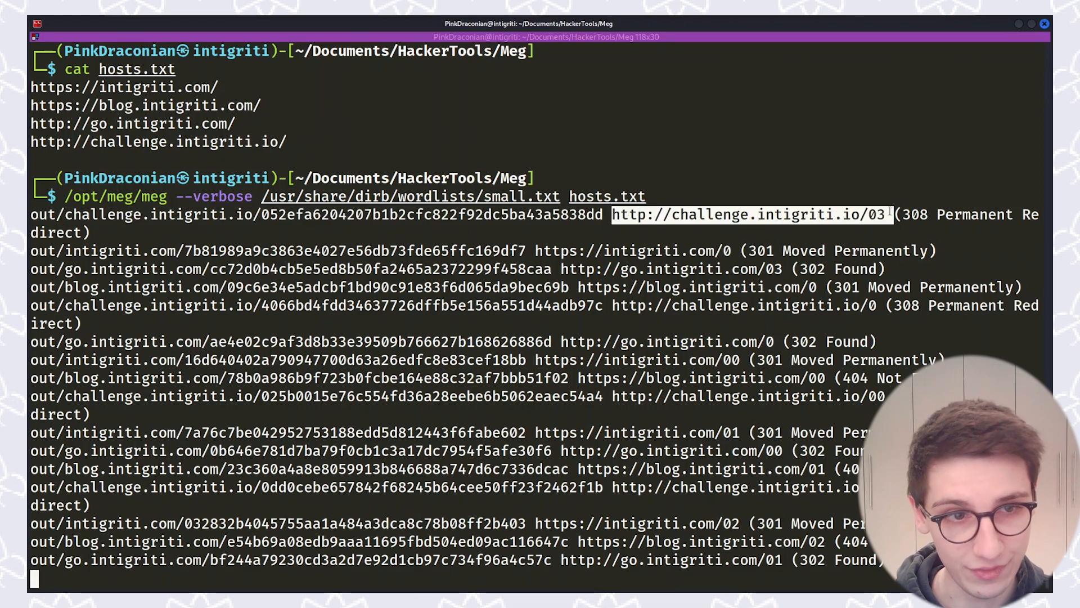
{"action": "scroll", "scroll_direction": "down", "scroll_amount": 3}
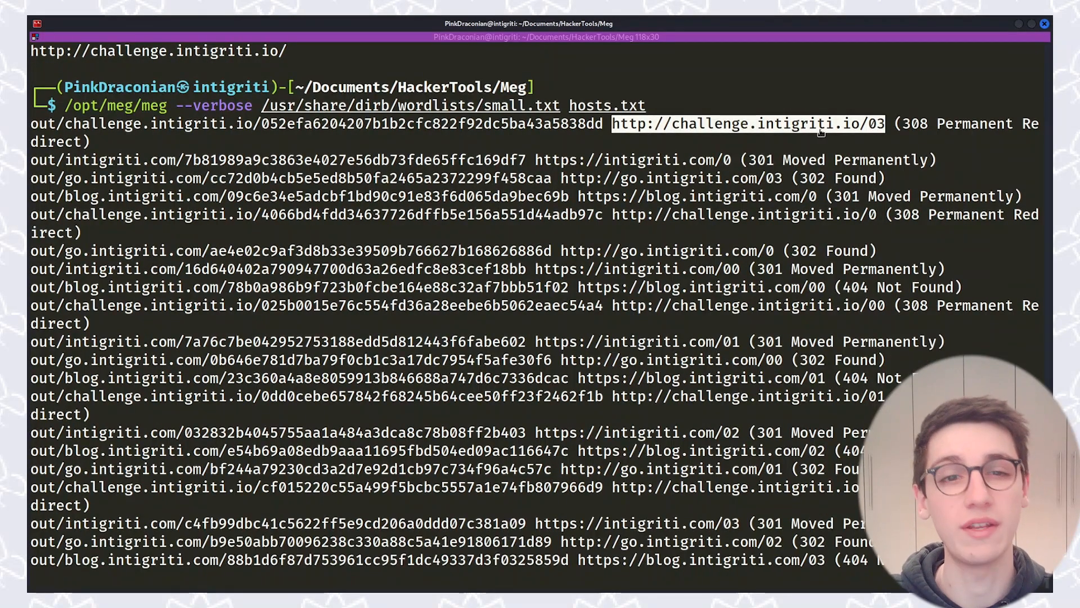
{"action": "scroll", "scroll_direction": "up", "scroll_amount": 3}
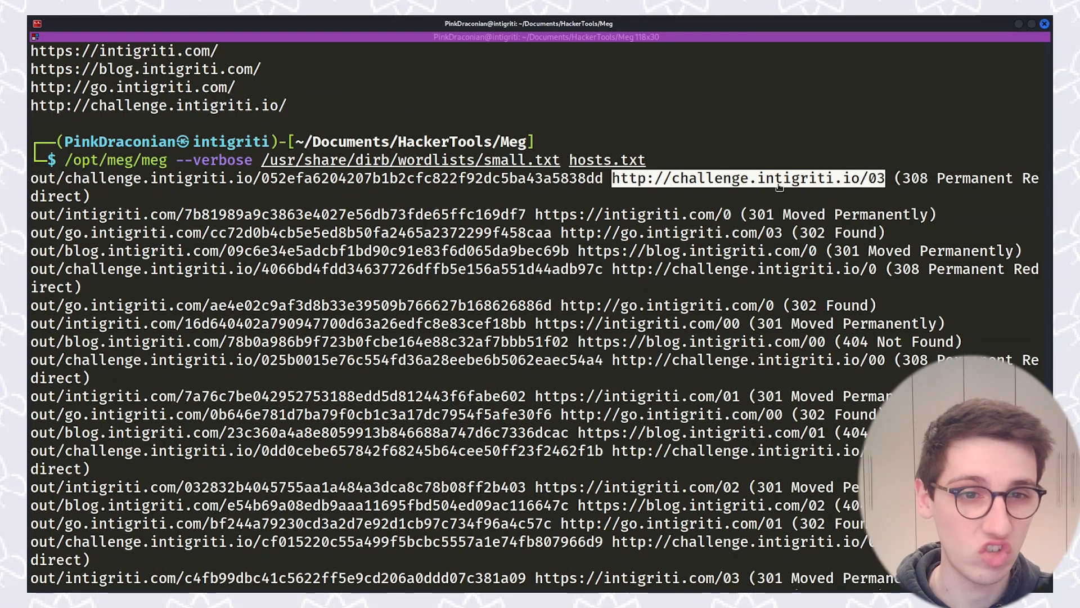
{"action": "mouse_move", "coordinate": [902, 178]}
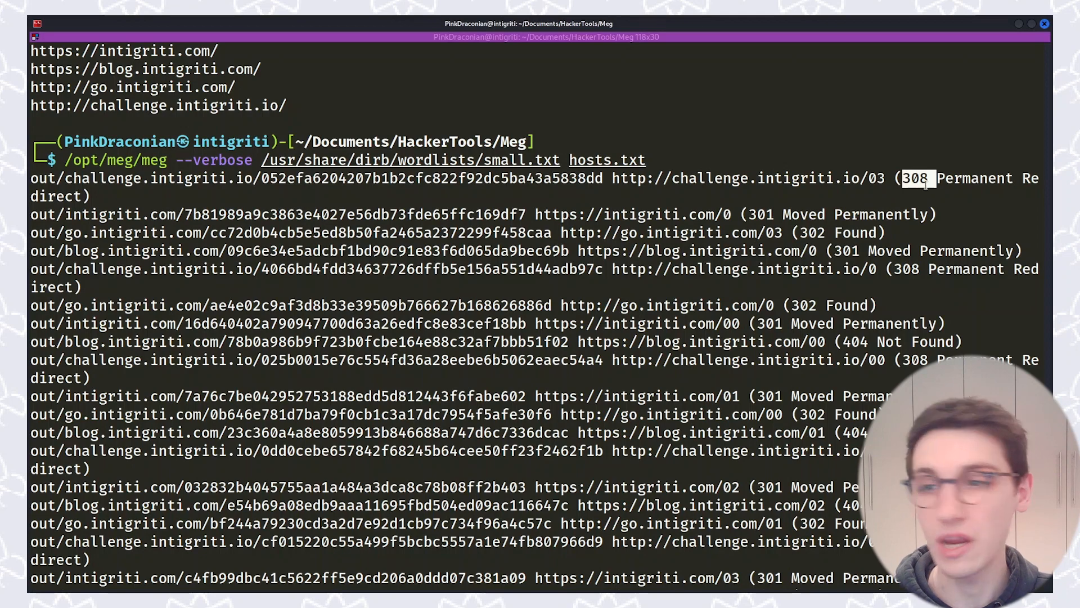
{"action": "mouse_move", "coordinate": [529, 276]}
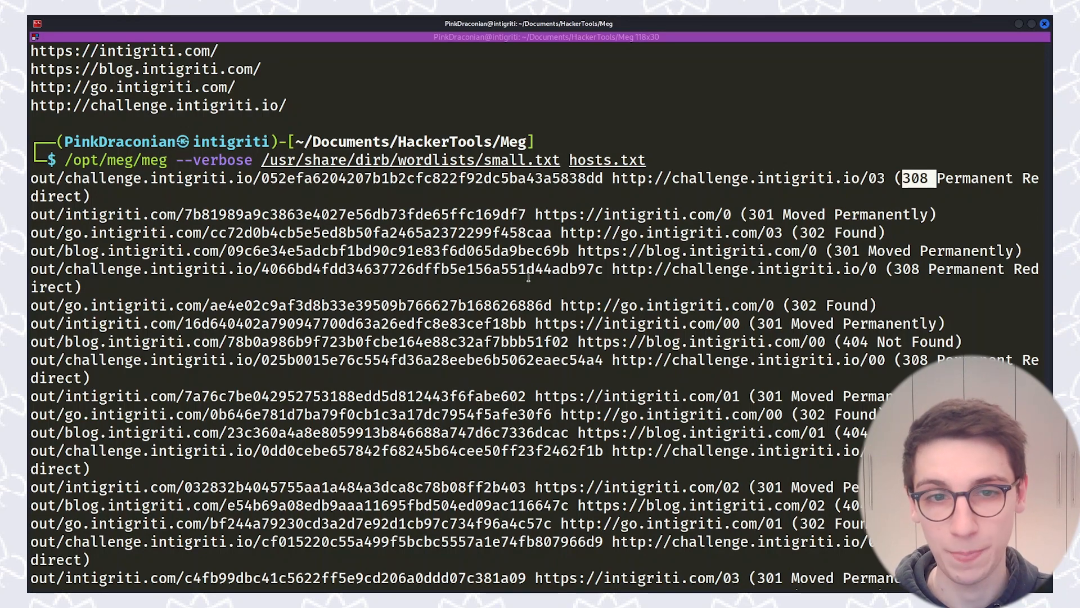
{"action": "mouse_move", "coordinate": [628, 214]}
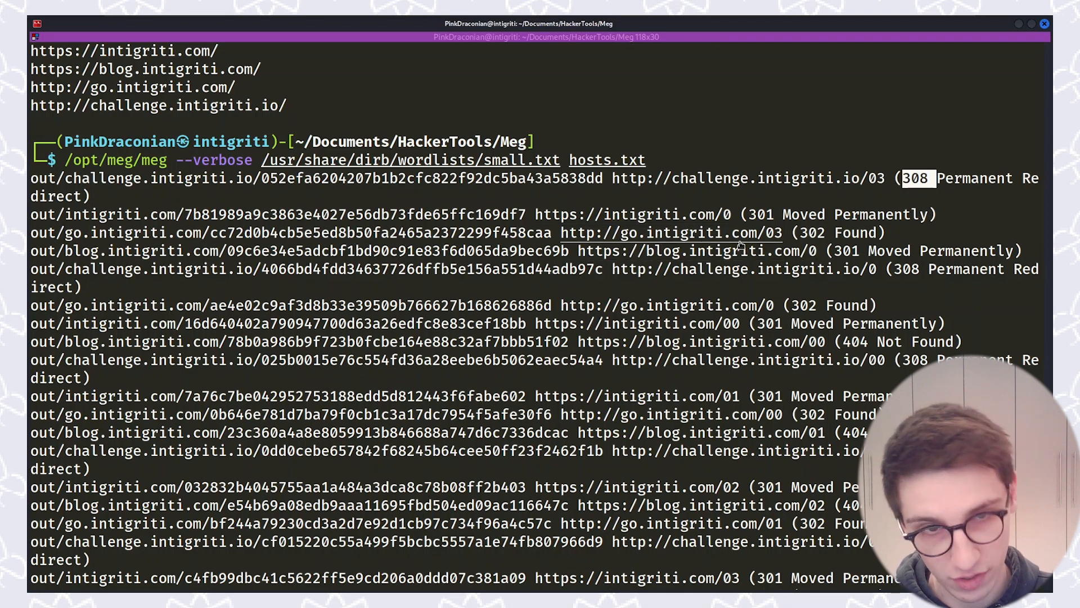
{"action": "mouse_move", "coordinate": [808, 259]}
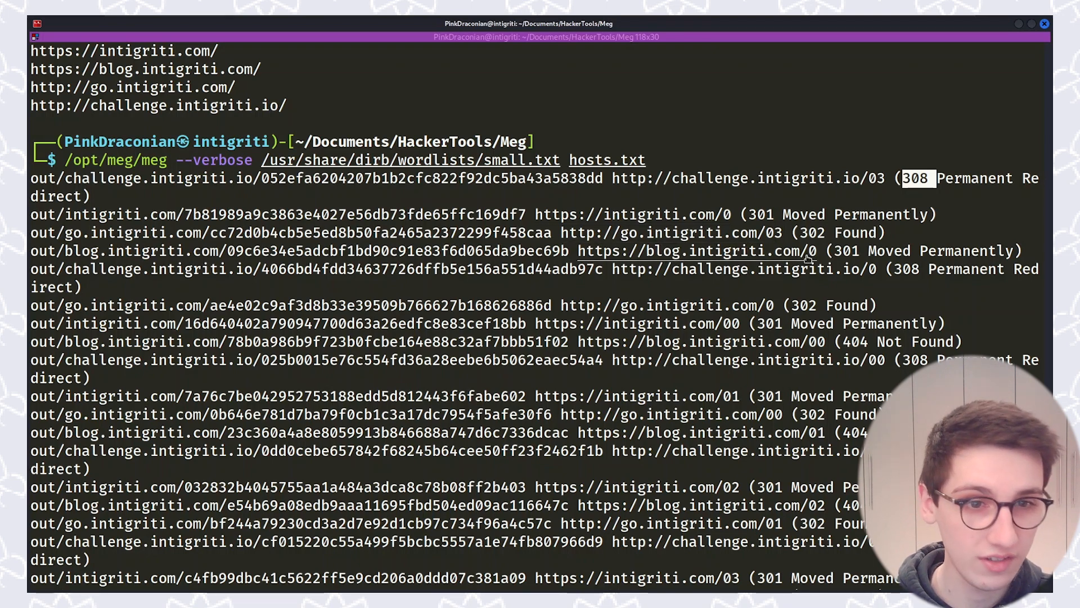
{"action": "mouse_move", "coordinate": [744, 269]}
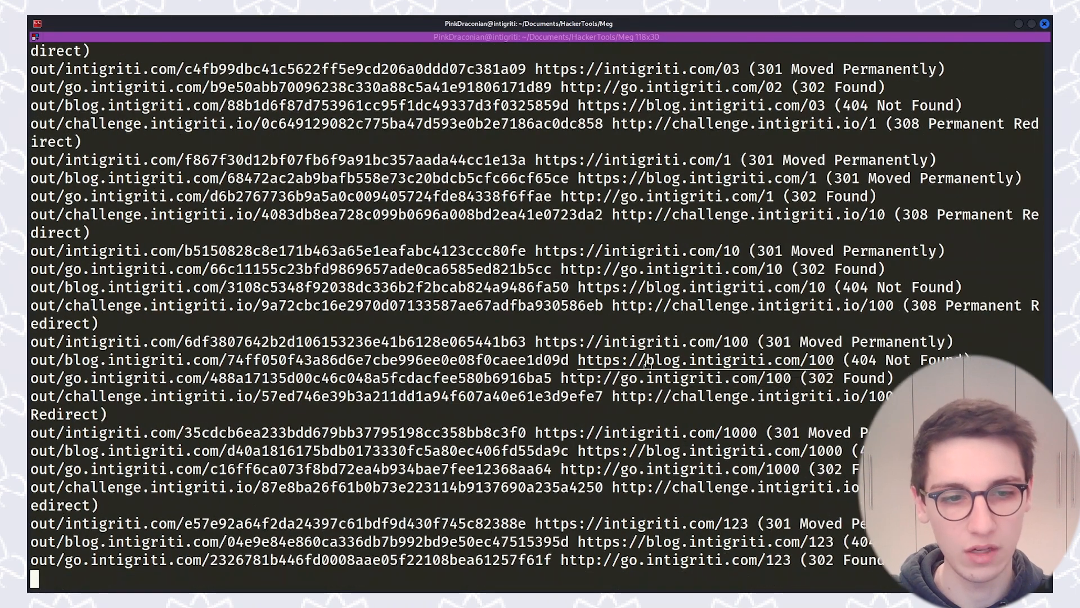
{"action": "key", "text": "ctrl+c"}
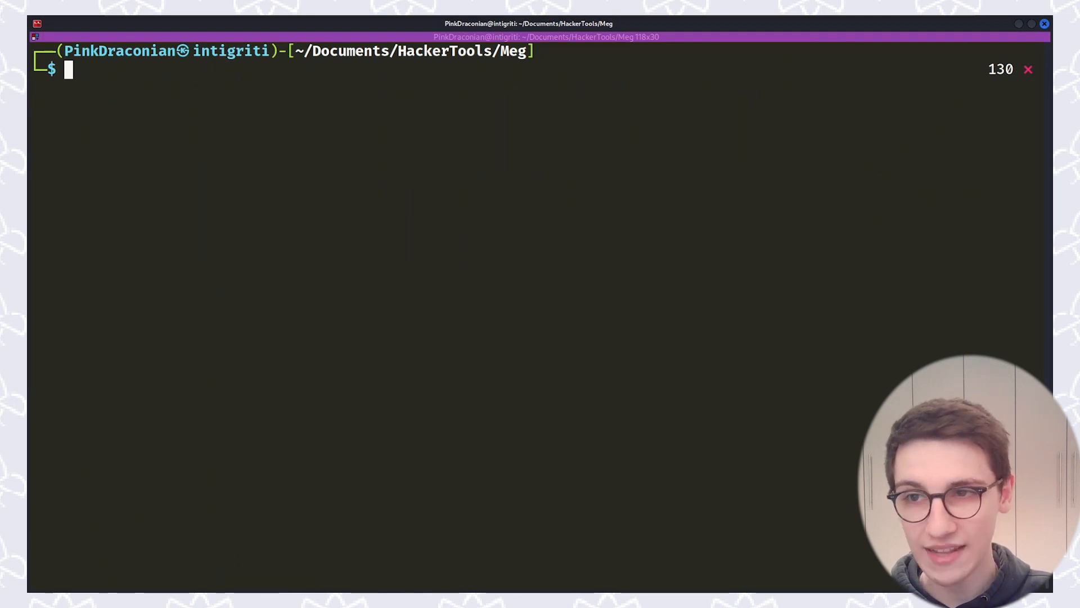
Step: Clear the screen and filter out/index for blog.intigriti.com entries with cat | grep
{"action": "key", "text": "Return"}
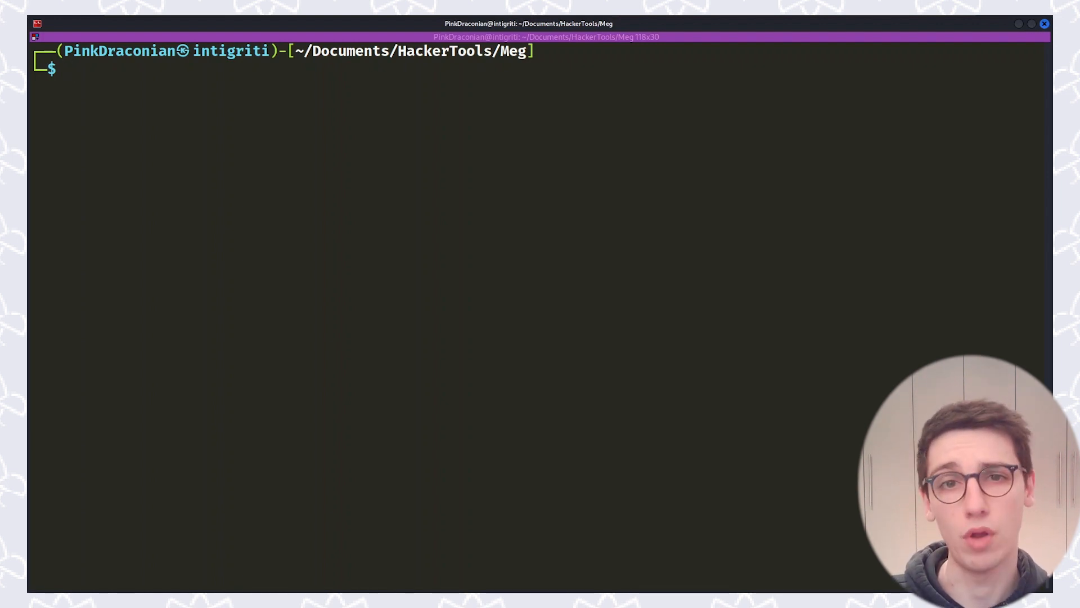
{"action": "type", "text": "cat out/index"}
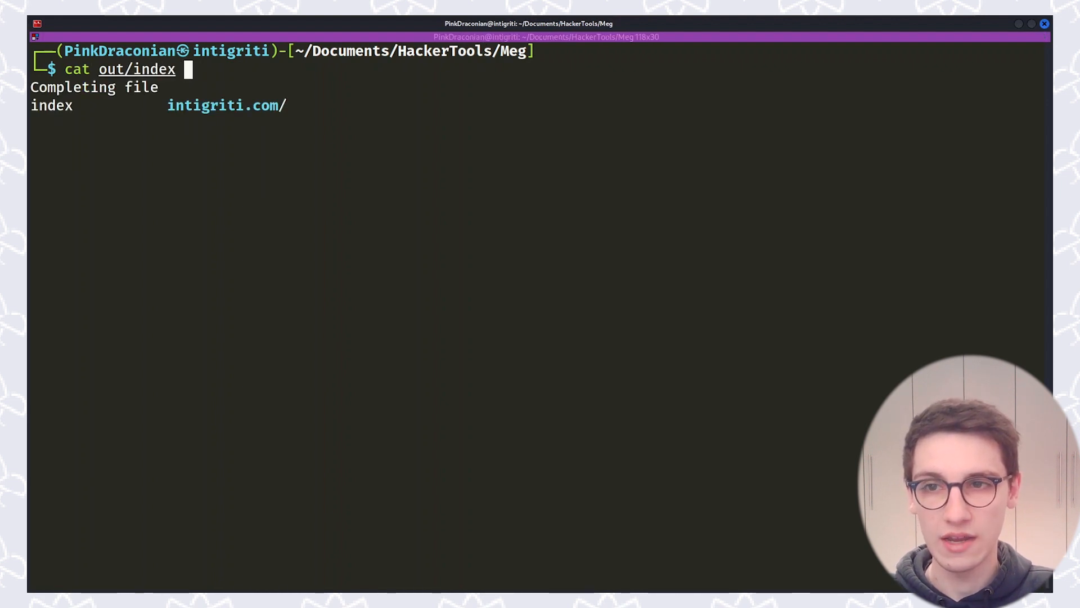
{"action": "type", "text": "| grep"}
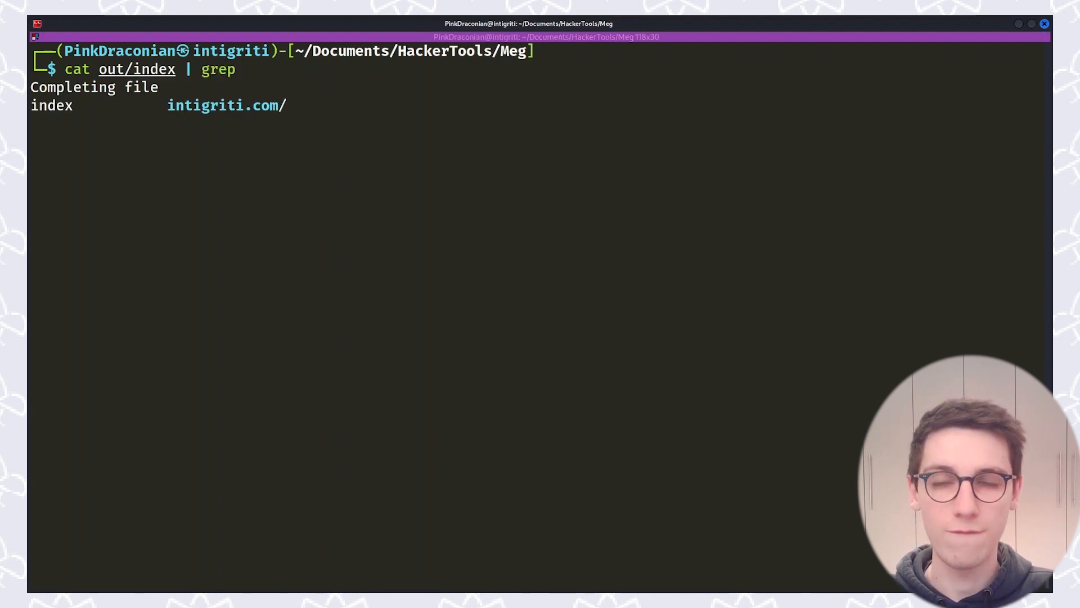
{"action": "type", "text": "blog.intigrit"}
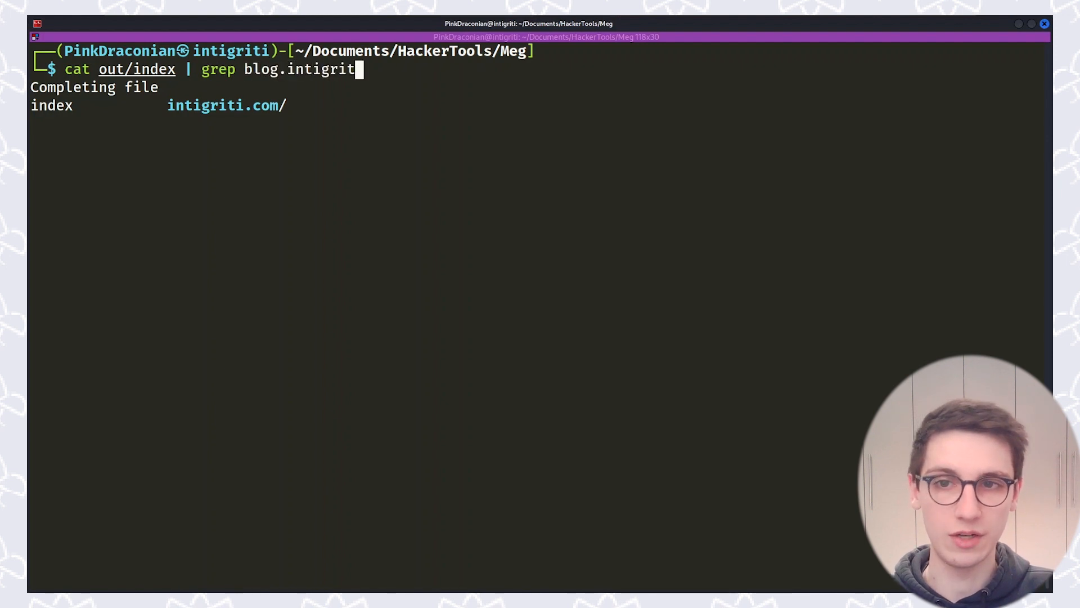
{"action": "key", "text": "Return"}
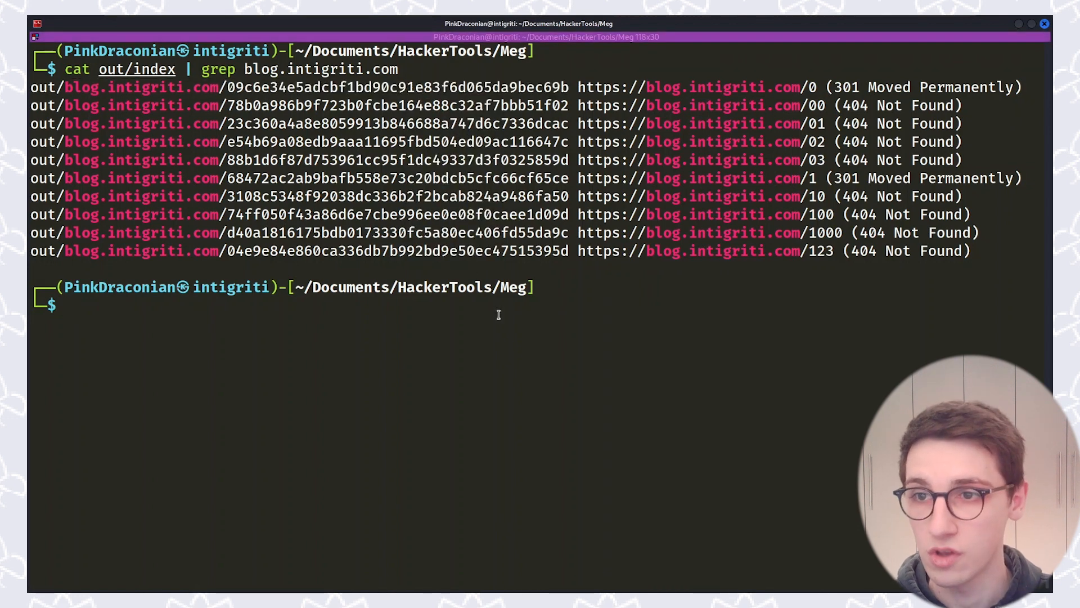
Step: Show a saved blog.intigriti.com response and highlight WordPress in its X-Redirect-By 301 header
{"action": "type", "text": "v"}
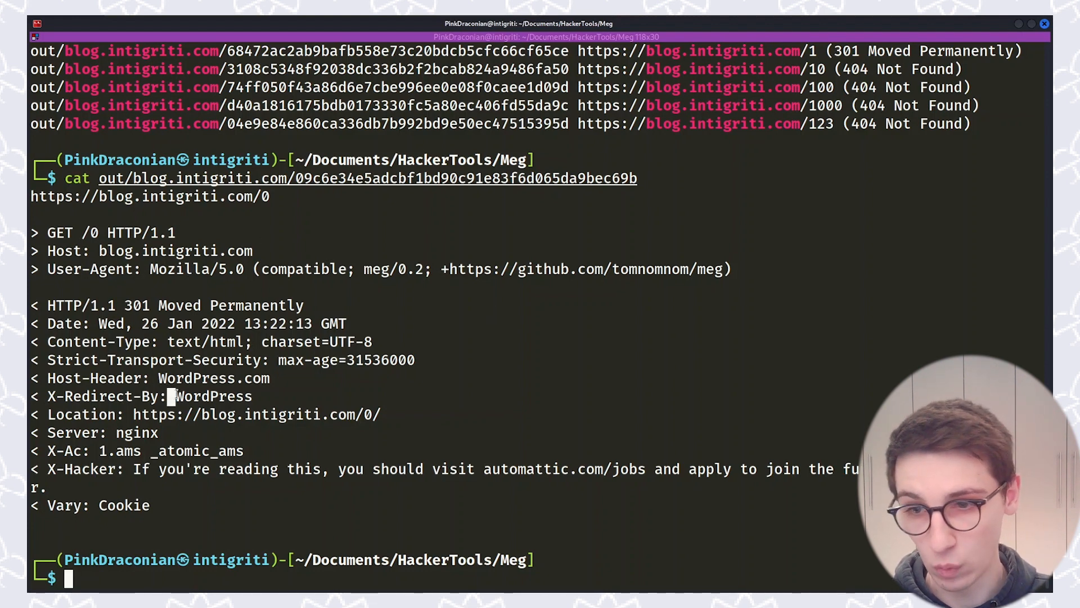
{"action": "double_click", "coordinate": [213, 397]}
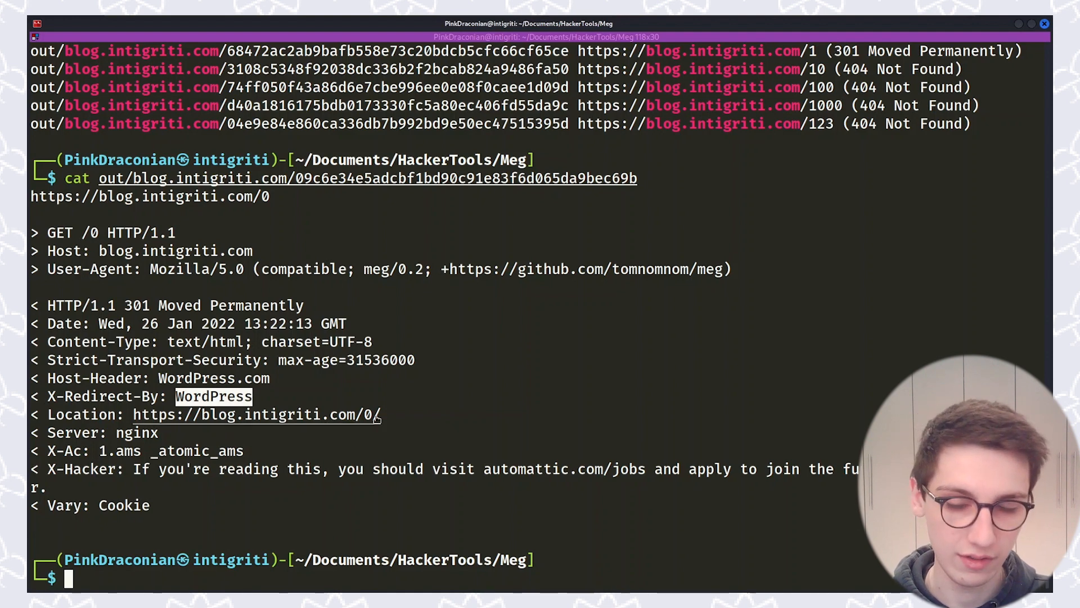